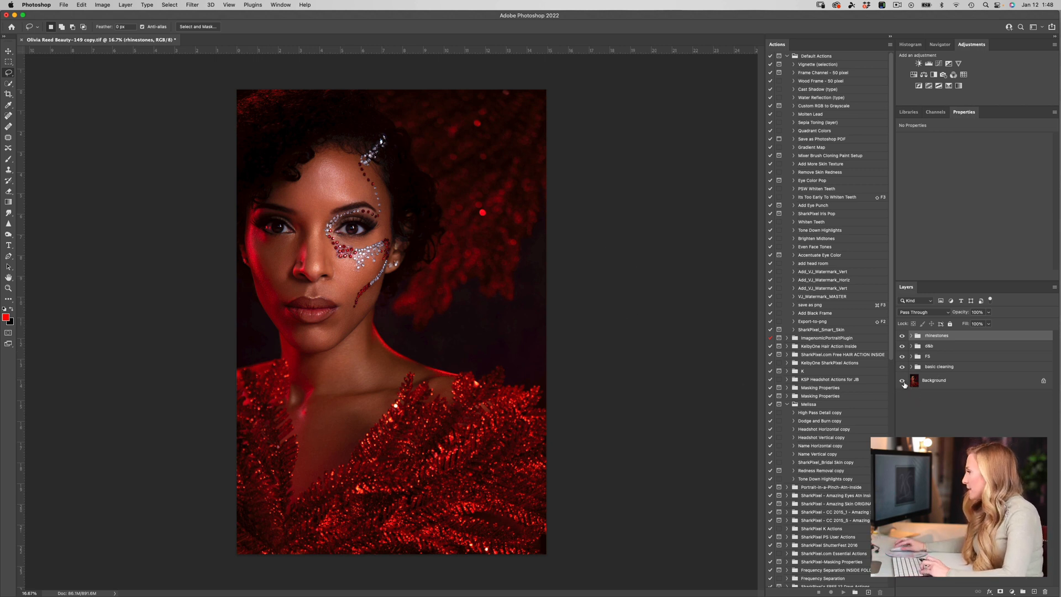
# Focus the rhinestone portrait canvas before switching to the Brush tool
pyautogui.click(902, 381)
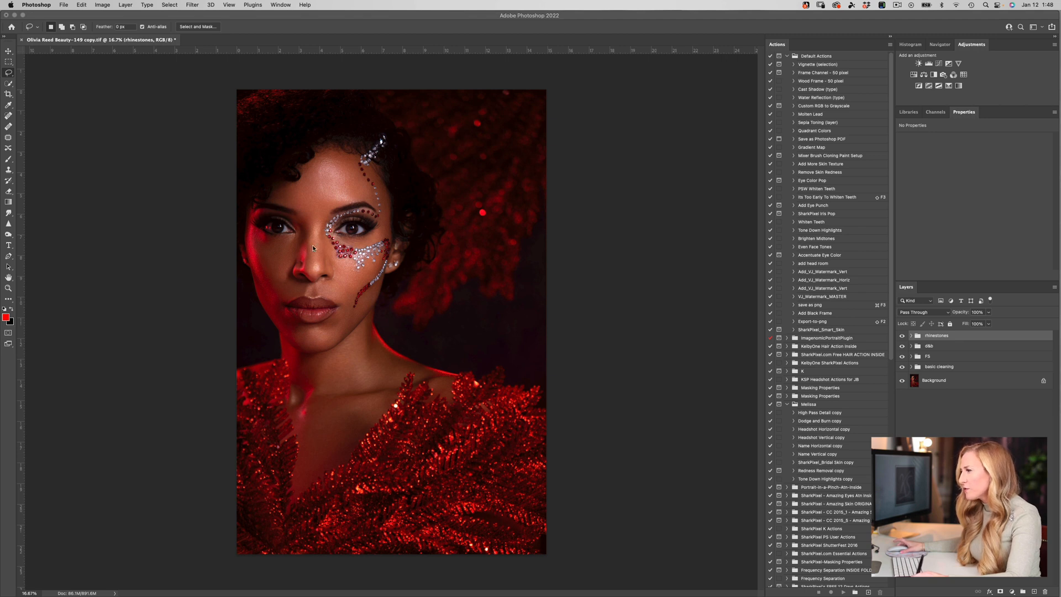
pyautogui.moveTo(299, 366)
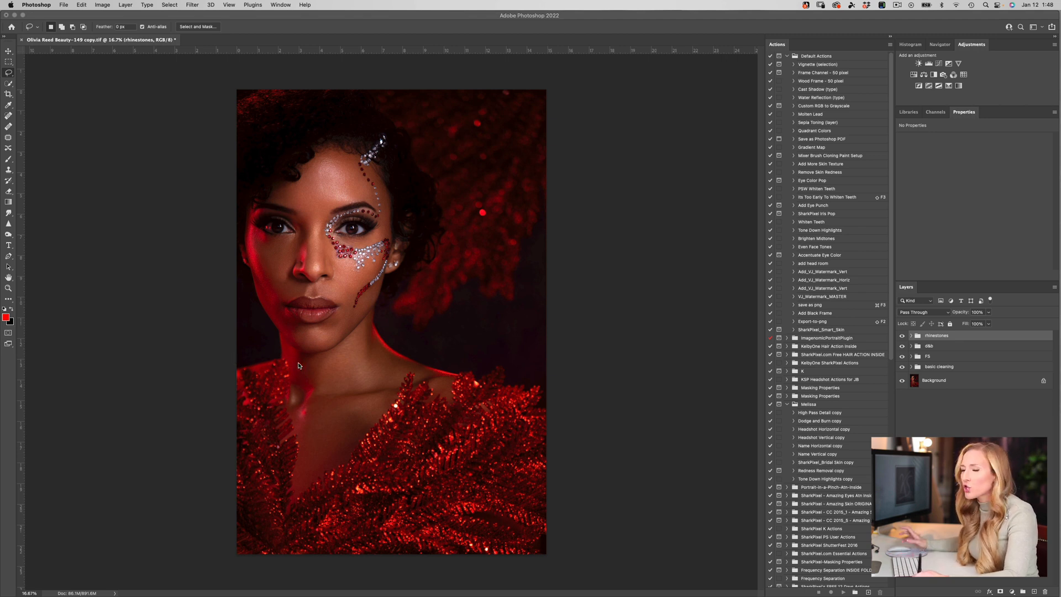
pyautogui.moveTo(329, 358)
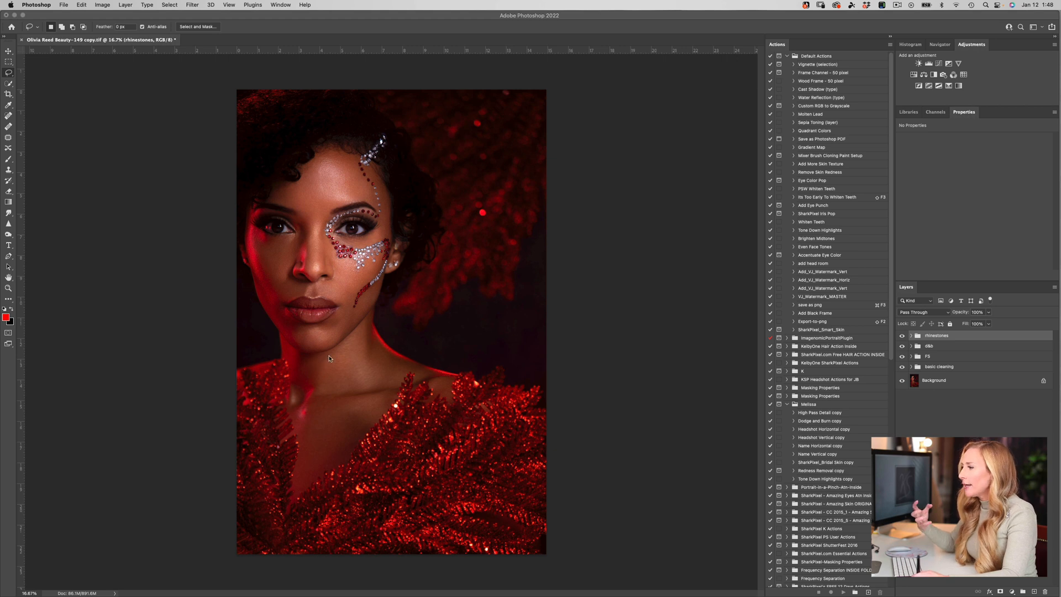
pyautogui.moveTo(330, 358)
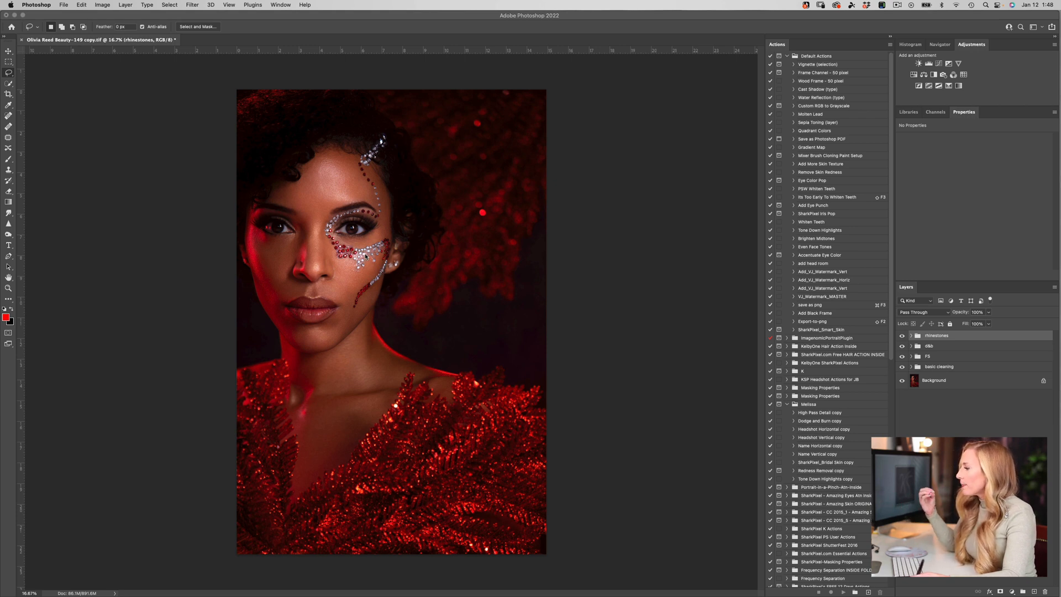
pyautogui.moveTo(367, 291)
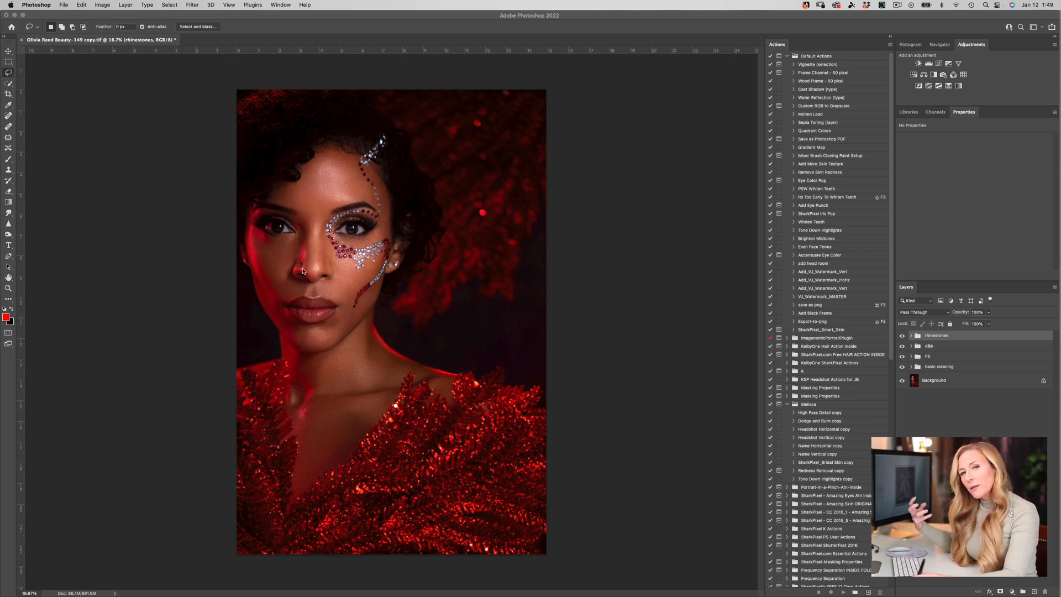
pyautogui.moveTo(302, 254)
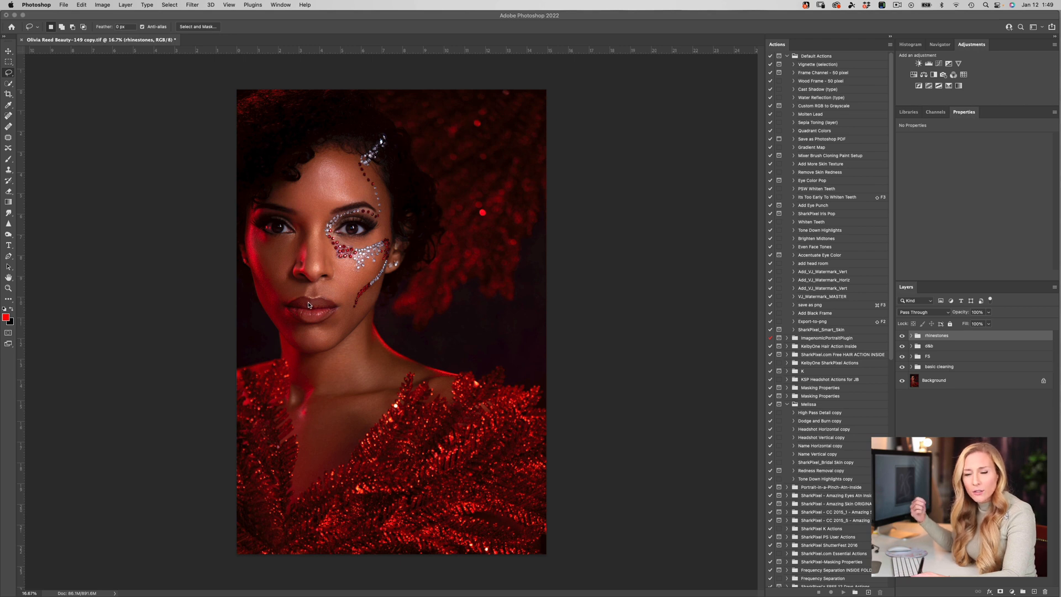
pyautogui.moveTo(303, 303)
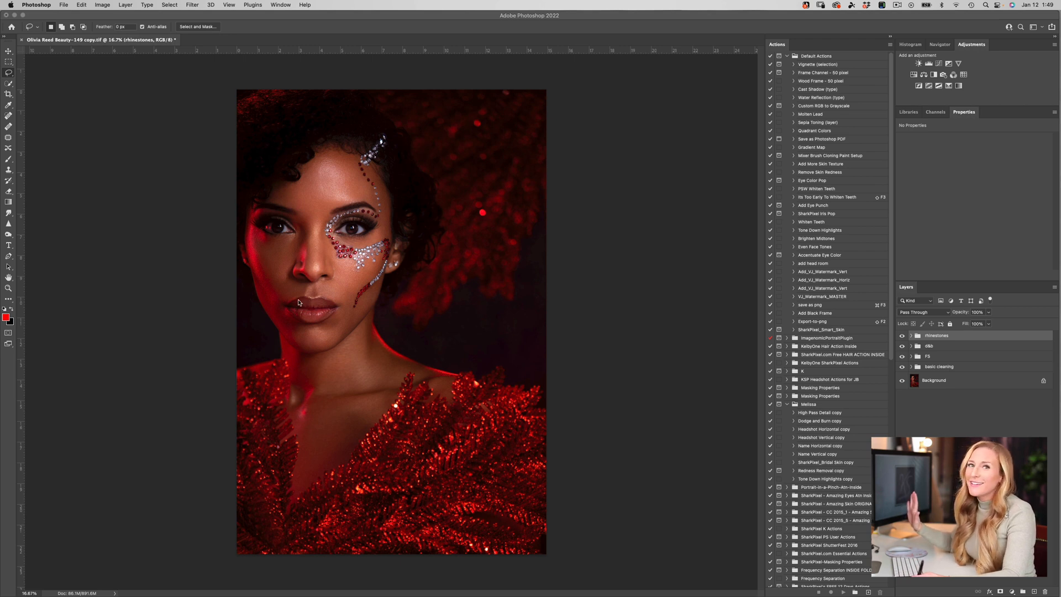
pyautogui.moveTo(312, 309)
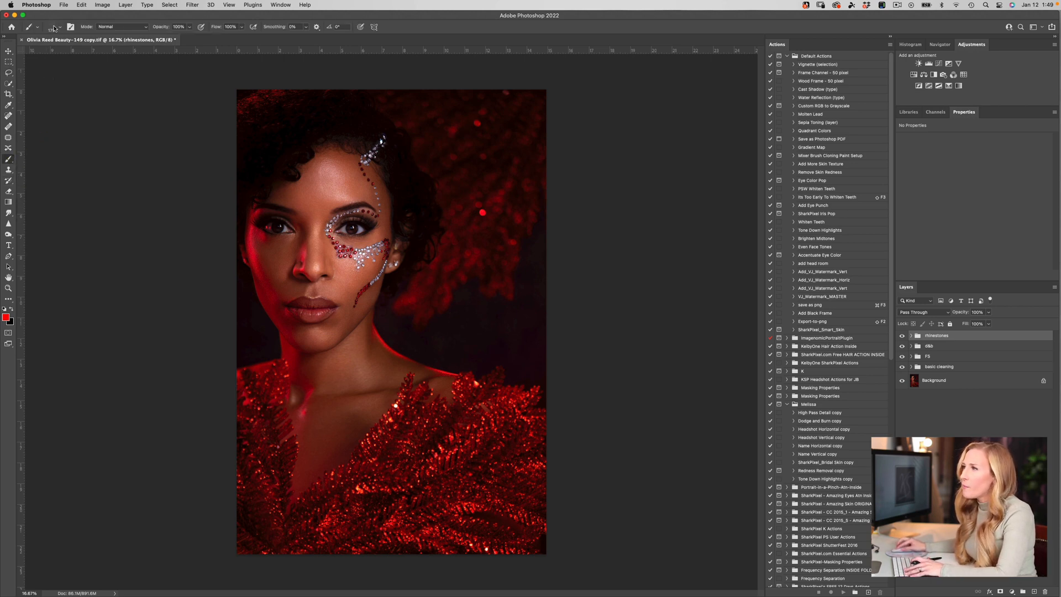
# Choose the 'skin shimmer brush final' preset from the Brush Preset picker
pyautogui.click(68, 27)
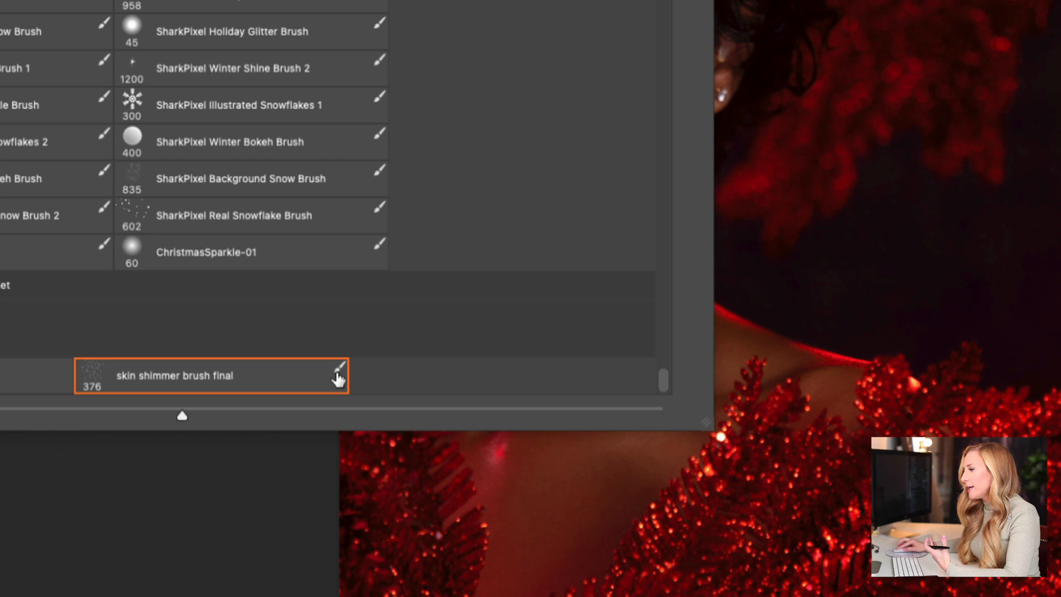
pyautogui.moveTo(144, 391)
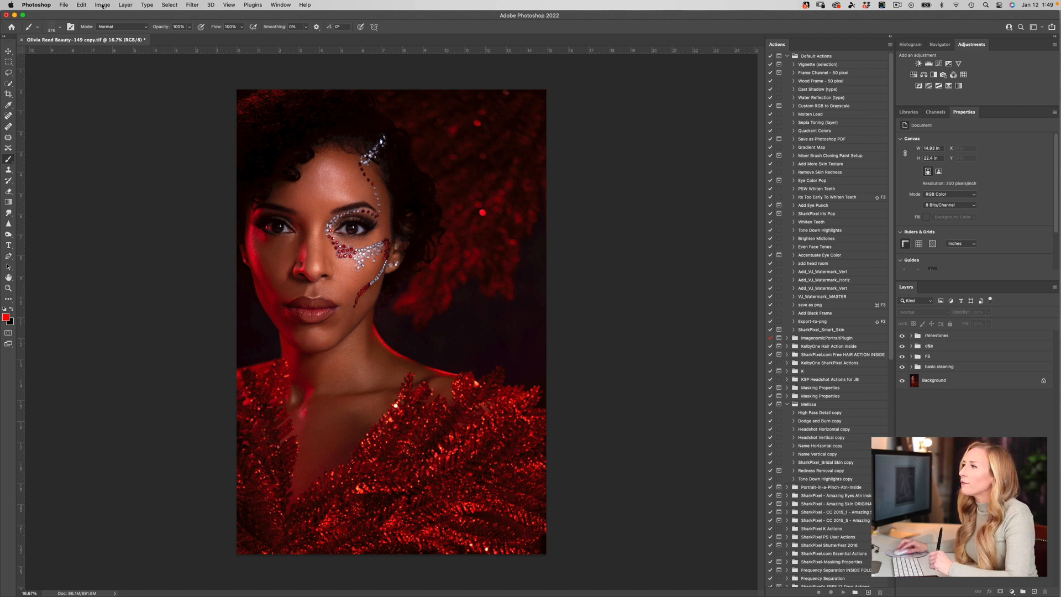
# Create a new blank document and fill its canvas with black for a brush test
pyautogui.click(63, 4)
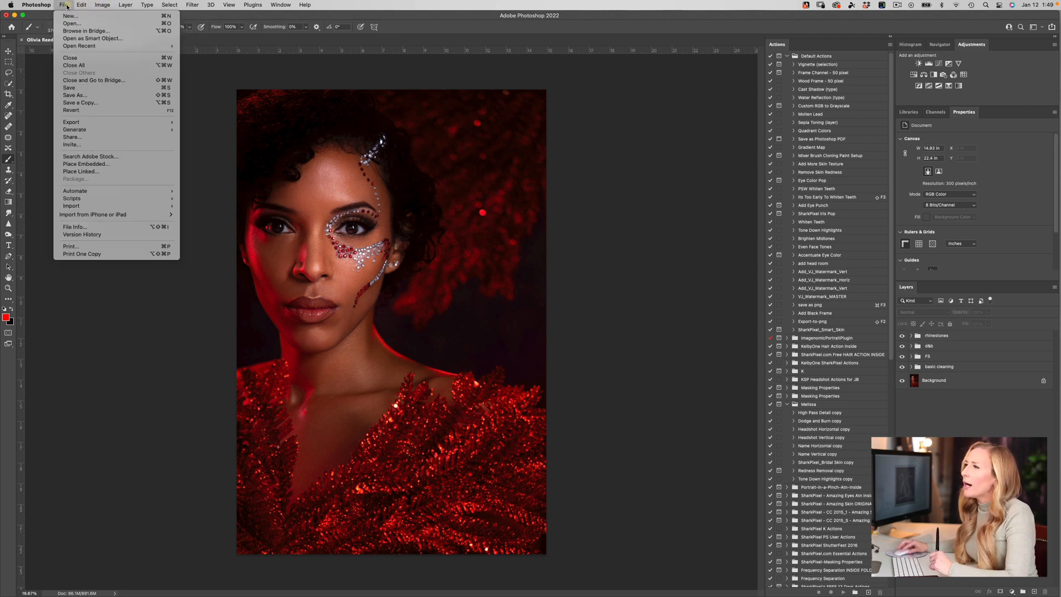
pyautogui.click(397, 205)
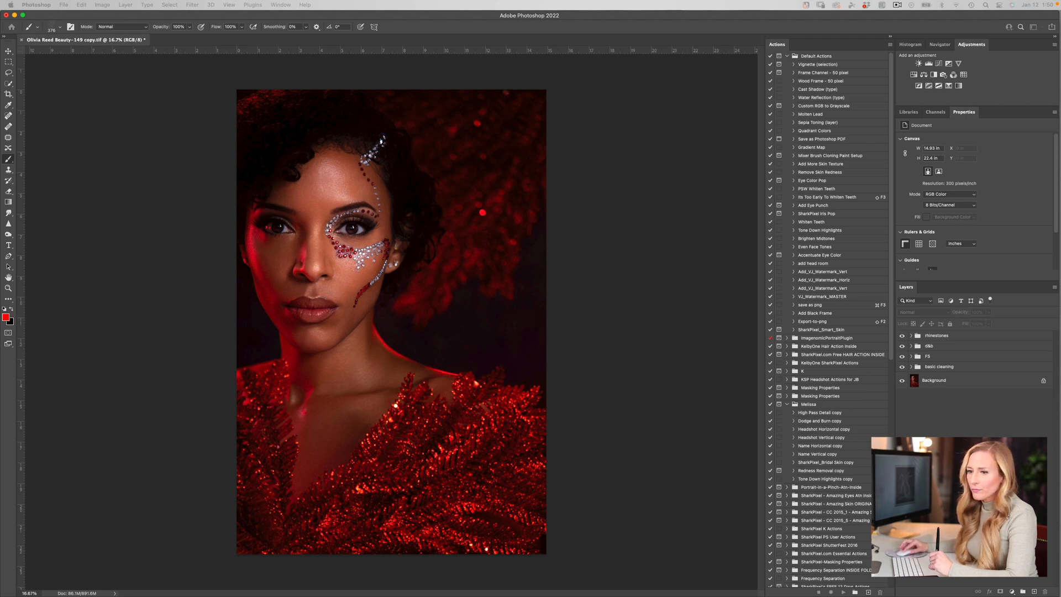
pyautogui.moveTo(214, 408)
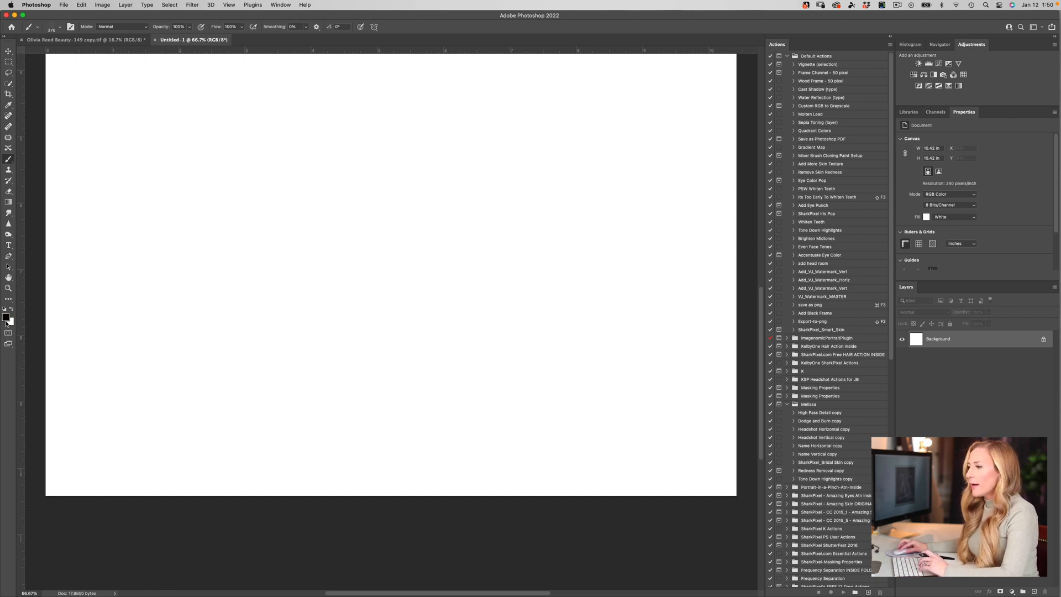
pyautogui.moveTo(146, 118)
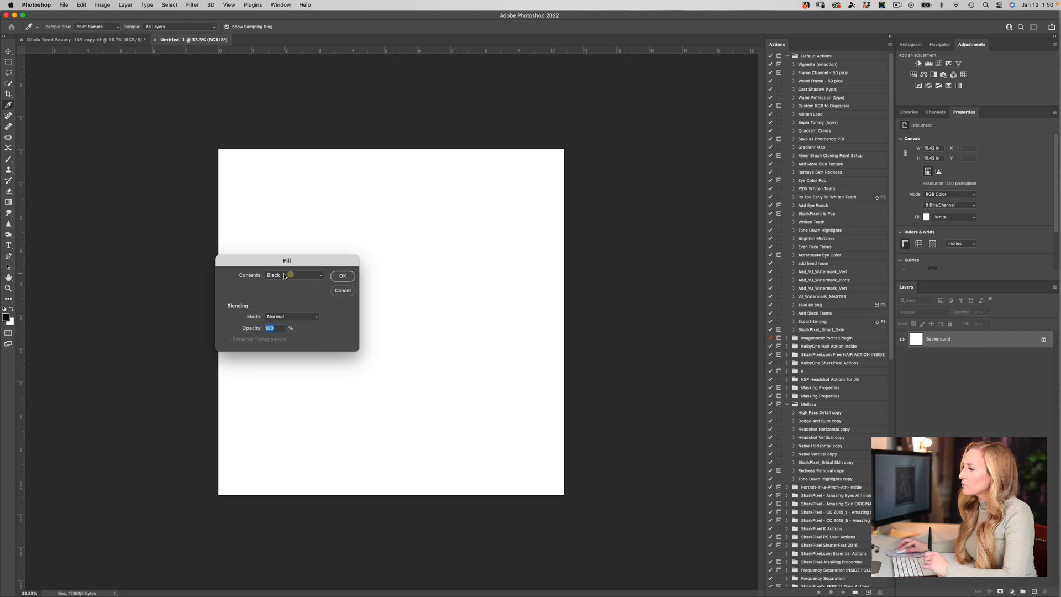
pyautogui.click(343, 276)
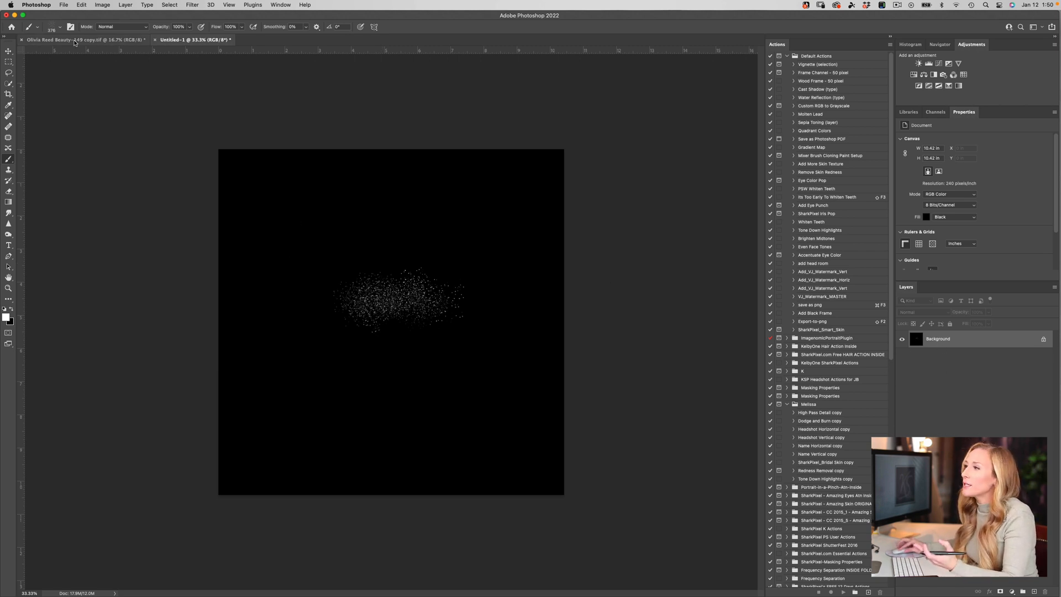
pyautogui.moveTo(51, 40)
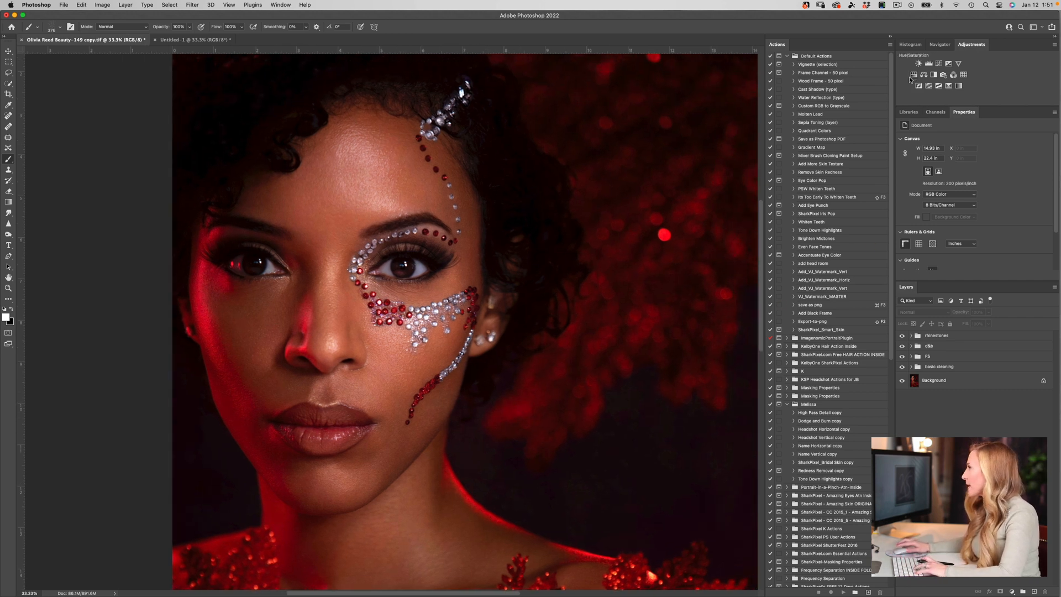
# Add a Hue/Saturation layer with Lightness +53 in Screen mode and target its mask
pyautogui.click(914, 74)
pyautogui.write('shimmer')
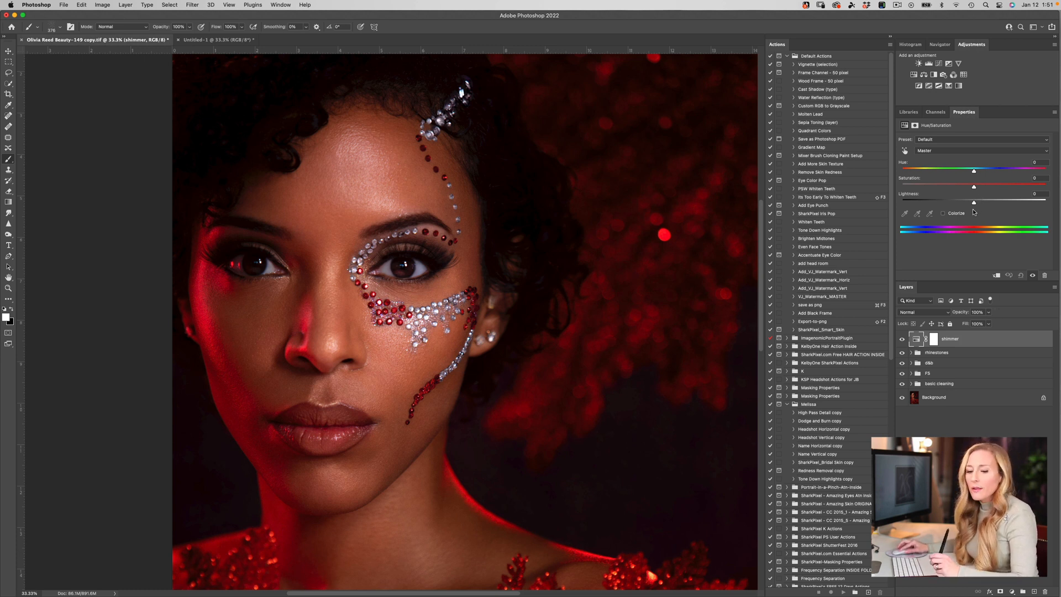
pyautogui.moveTo(973, 202); pyautogui.dragTo(975, 202)
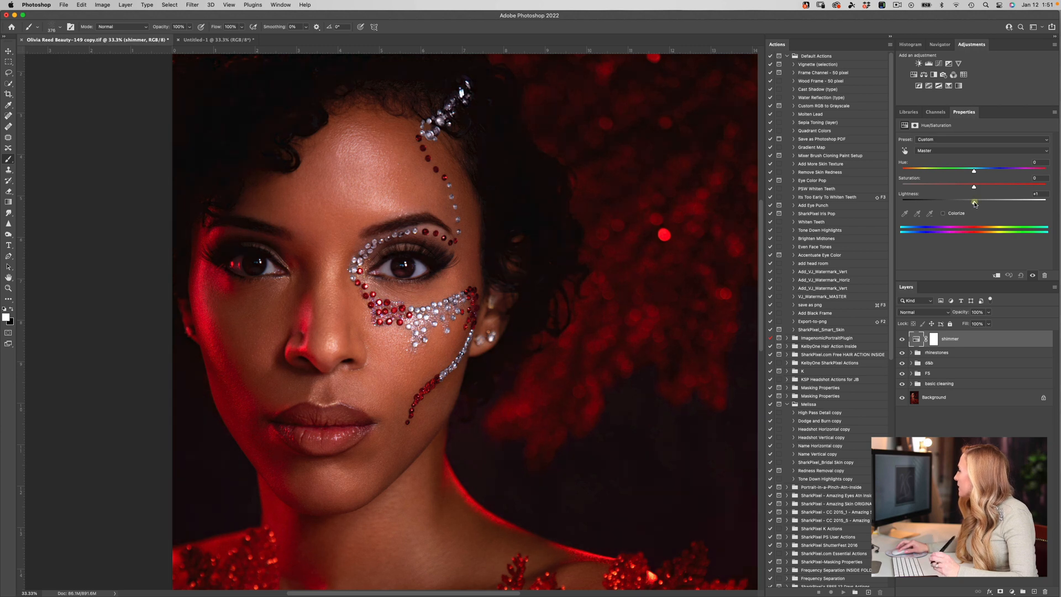
pyautogui.moveTo(975, 195); pyautogui.dragTo(1008, 201)
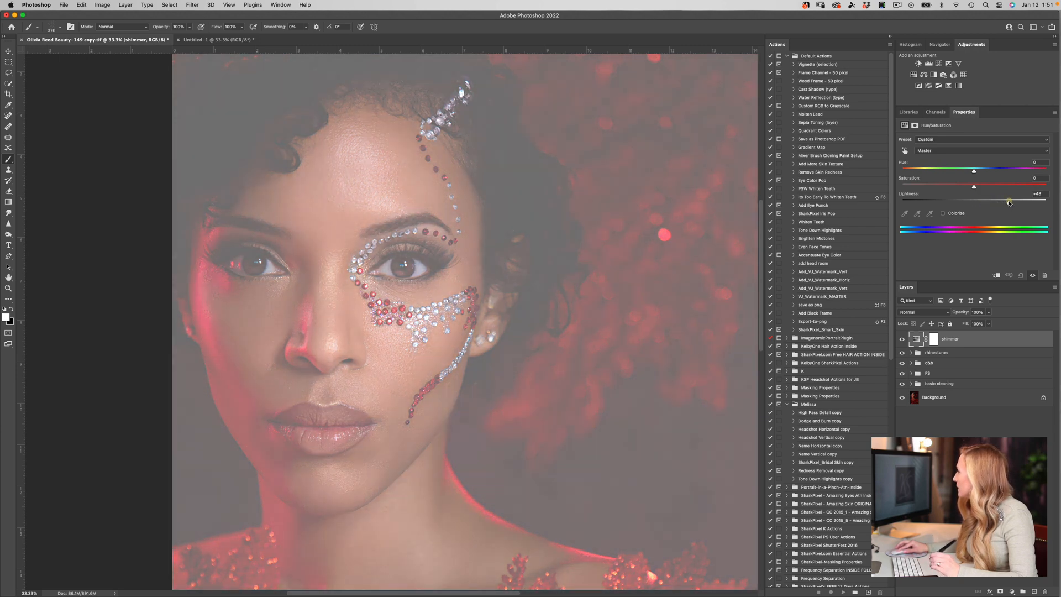
pyautogui.moveTo(1005, 204); pyautogui.dragTo(1014, 203)
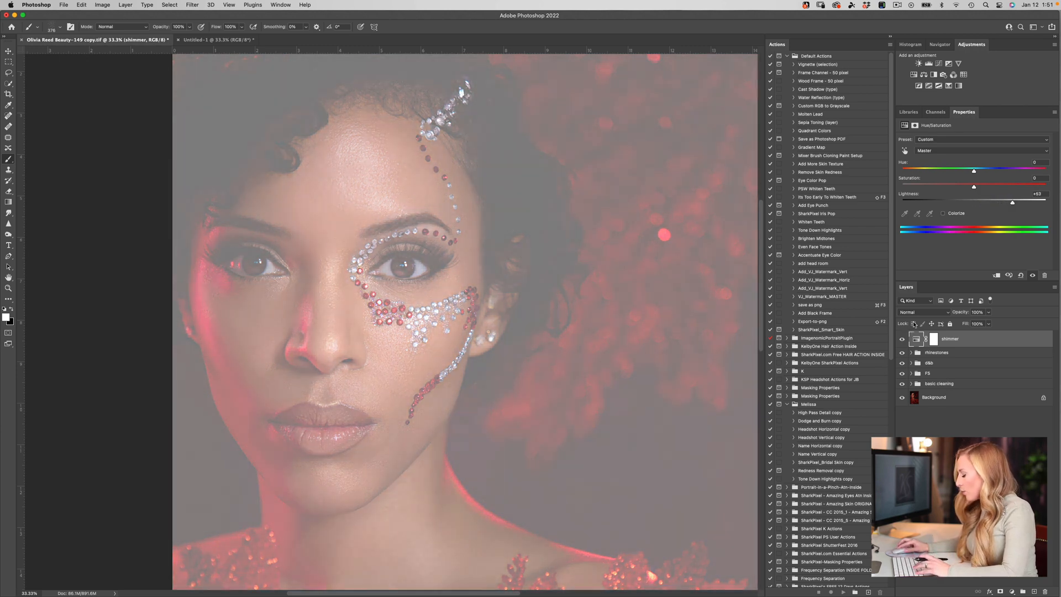
pyautogui.click(924, 312)
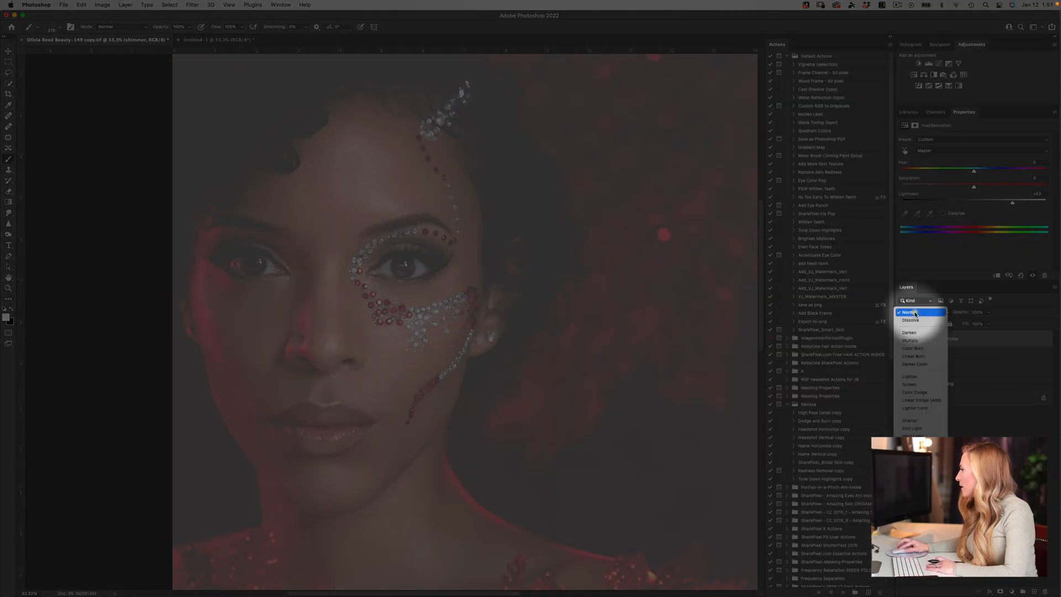
pyautogui.click(909, 384)
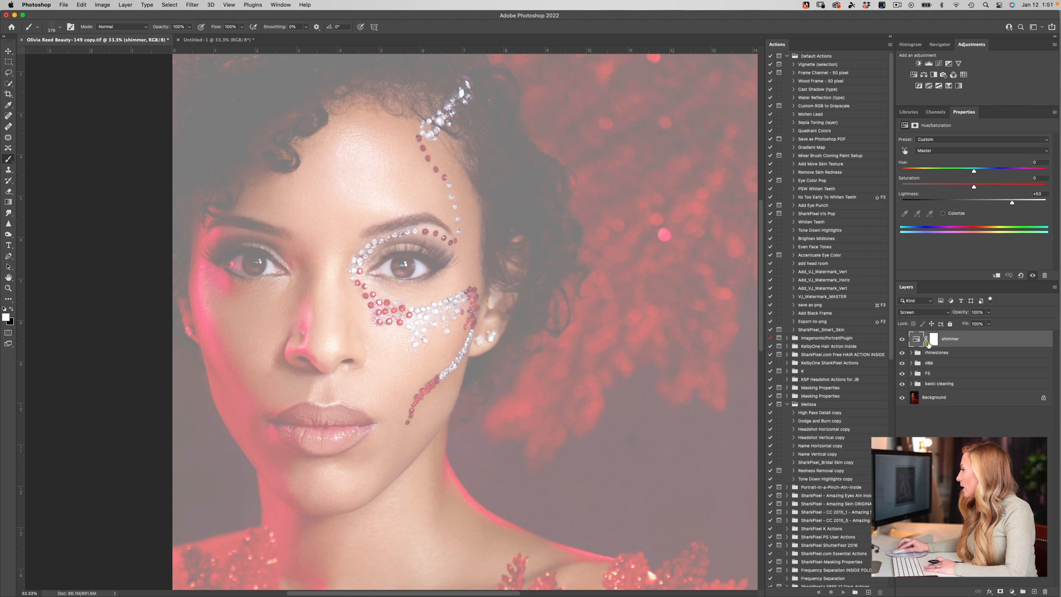
pyautogui.click(933, 338)
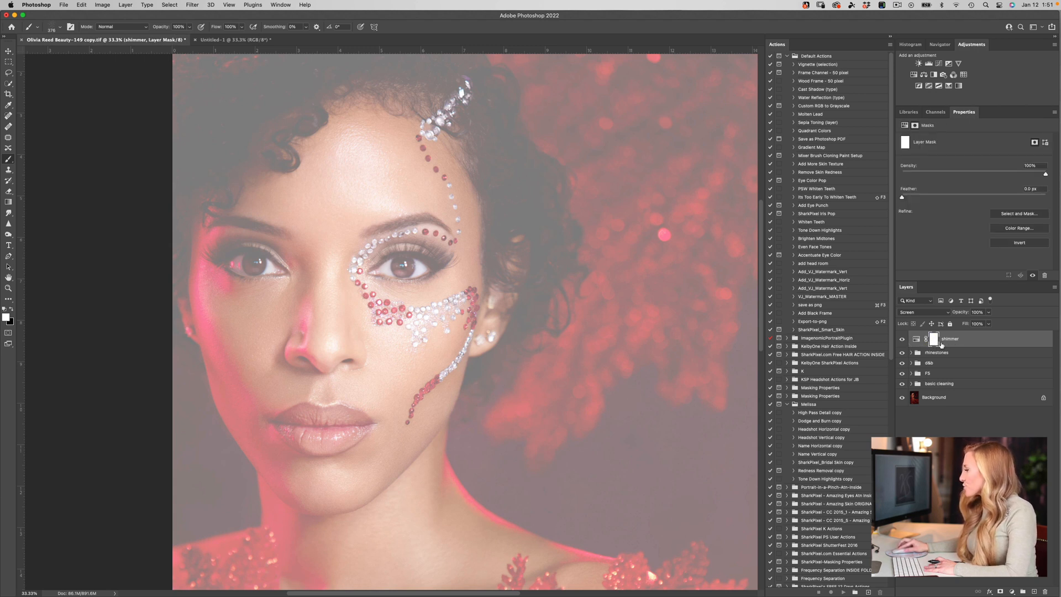
pyautogui.moveTo(926, 339)
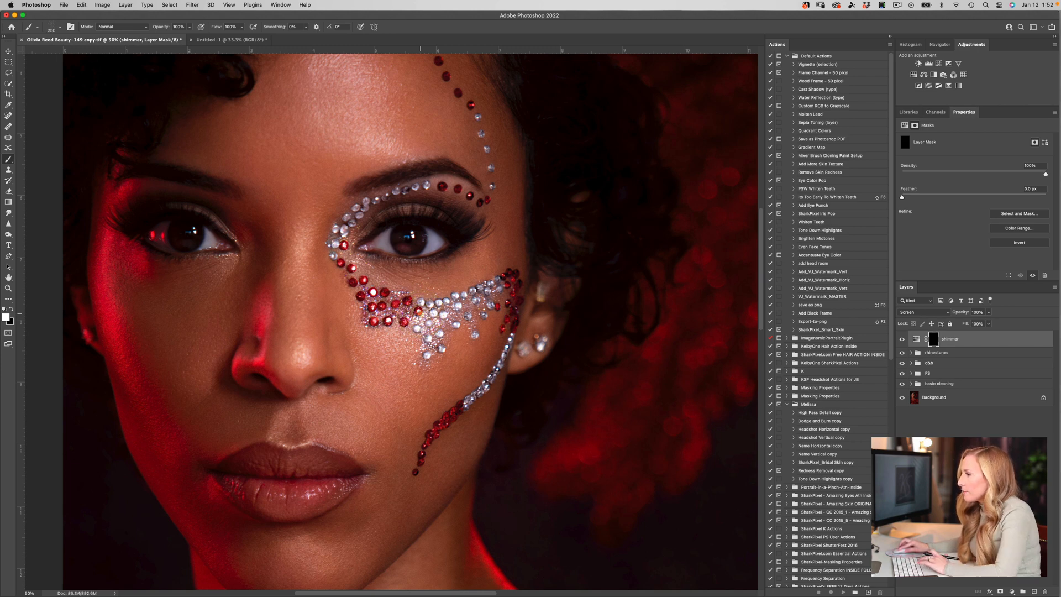
# Work on the portrait with the shimmer mask inverted to black, hiding the brightening
pyautogui.click(363, 303)
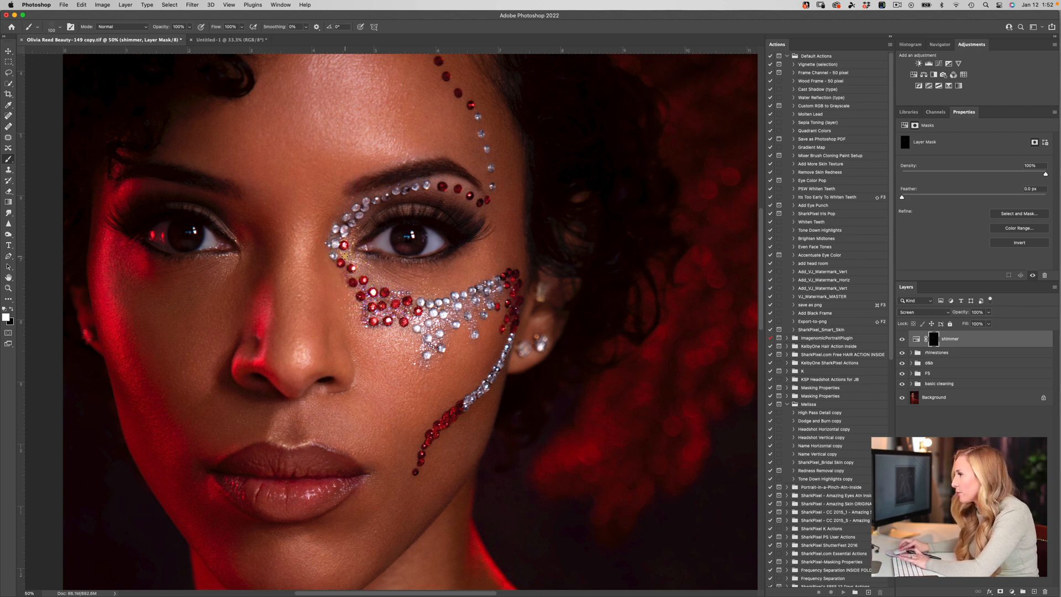
pyautogui.click(354, 274)
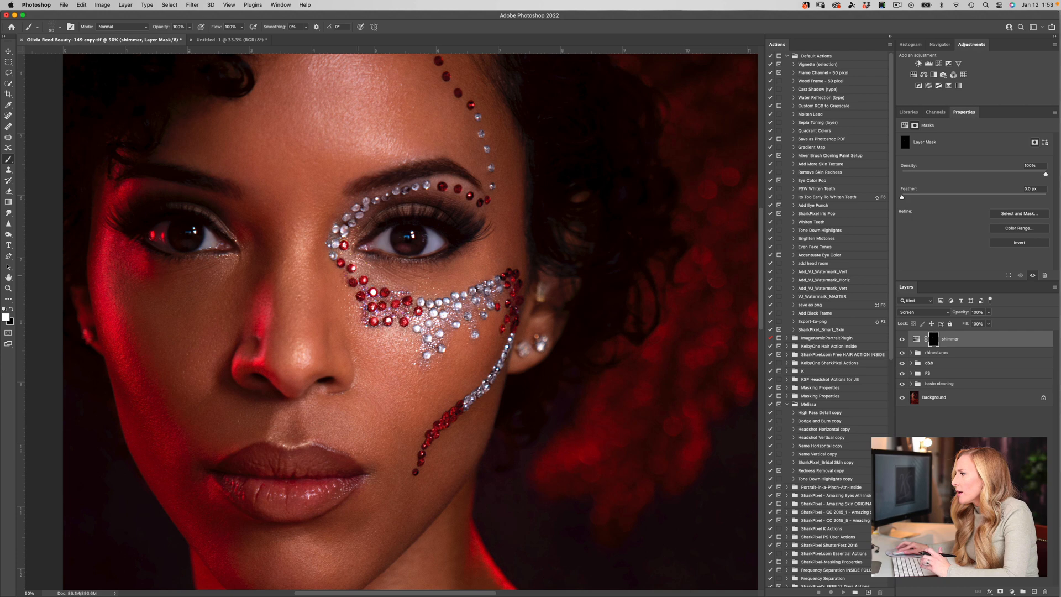
# Paint white on the shimmer mask along the bridge and tip of the nose
pyautogui.click(350, 264)
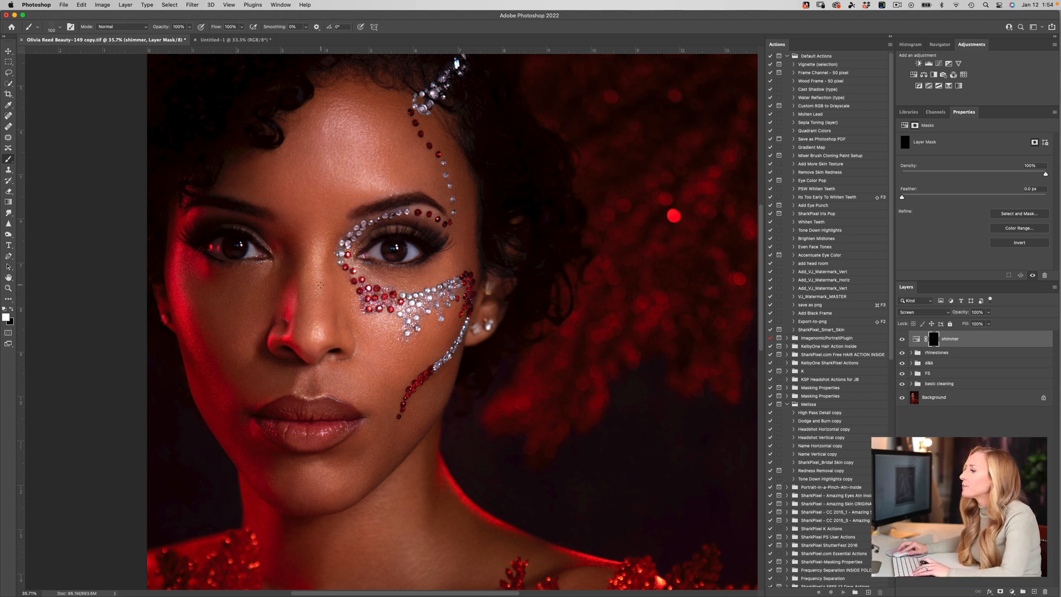
pyautogui.click(318, 292)
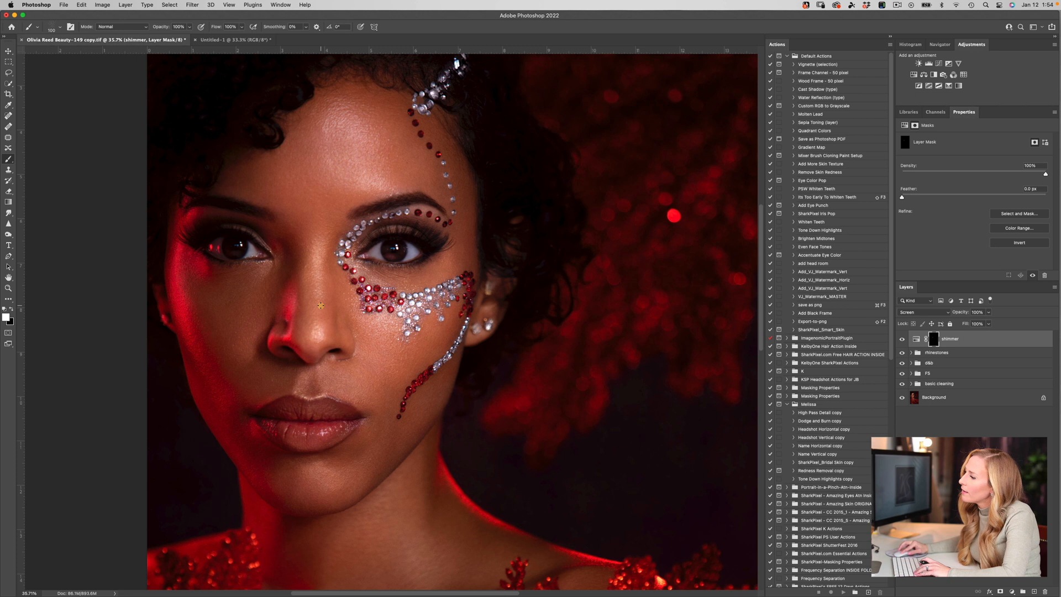
pyautogui.click(318, 308)
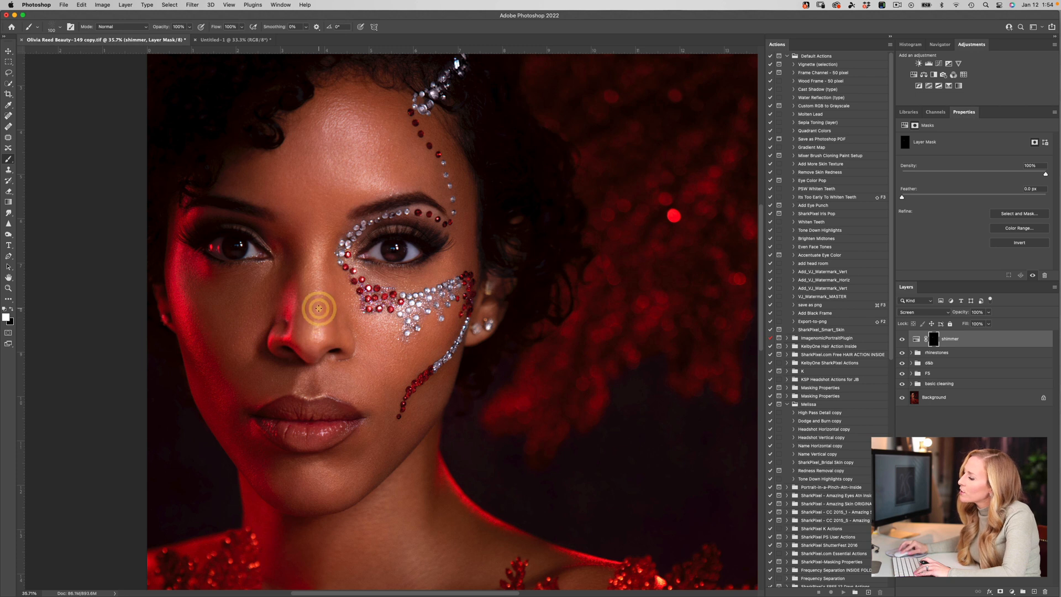
pyautogui.moveTo(318, 273)
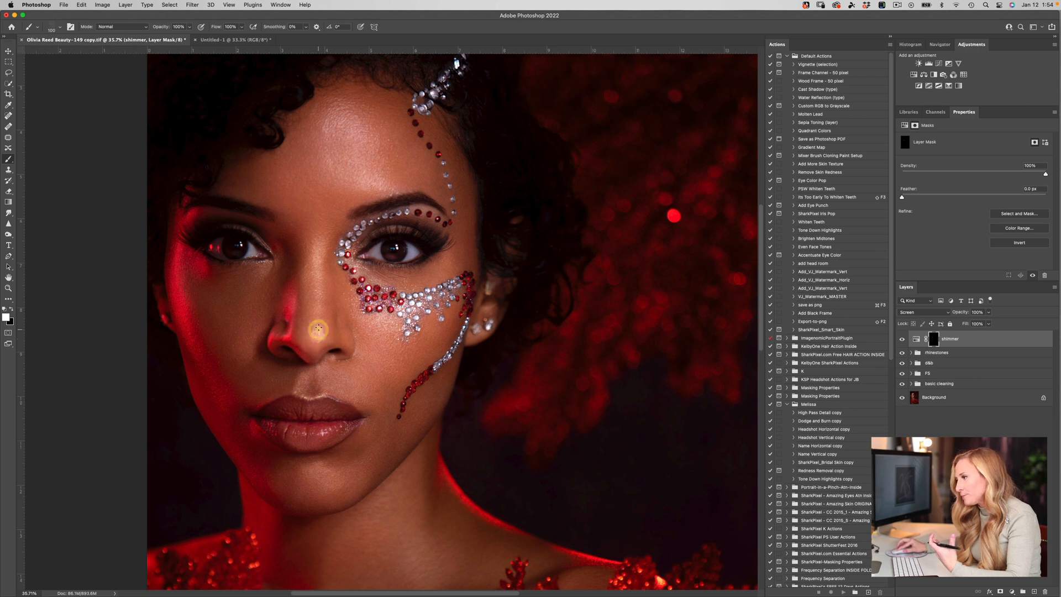
pyautogui.moveTo(319, 282)
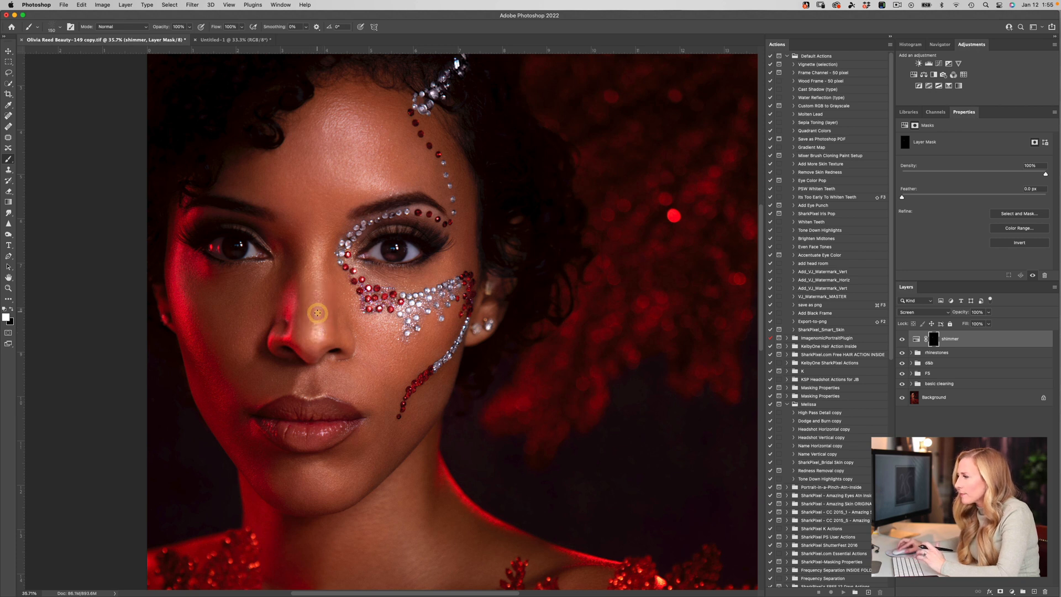
pyautogui.moveTo(350, 163)
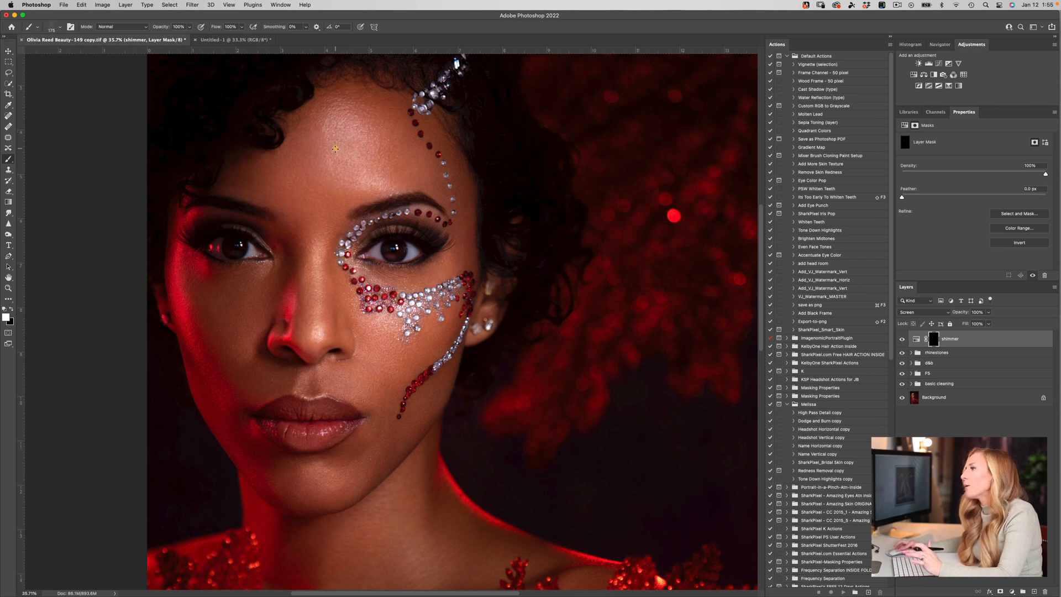
pyautogui.moveTo(343, 173)
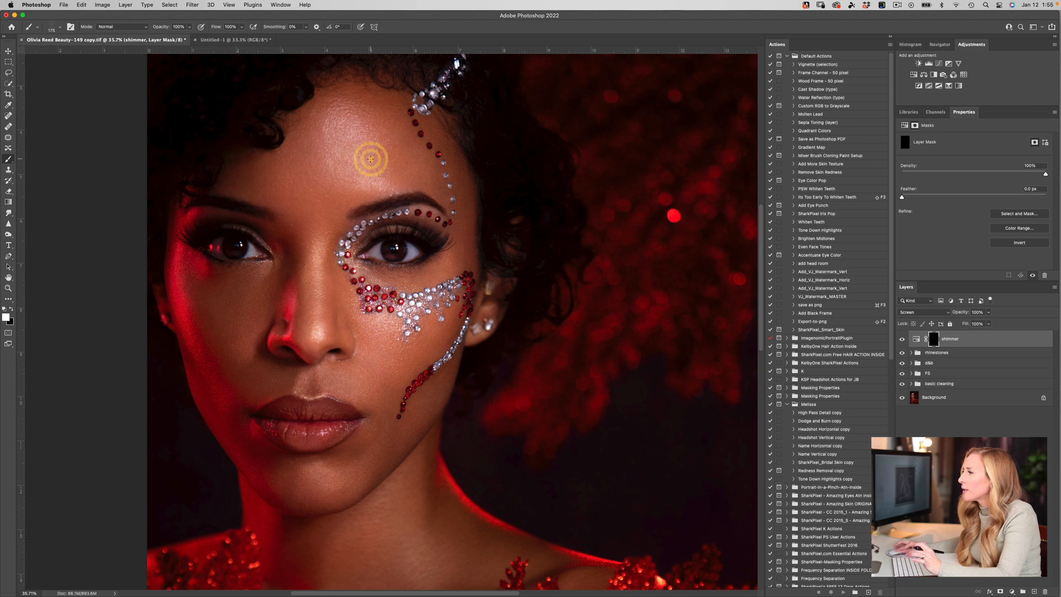
# Paint white shimmer onto the forehead area of the mask
pyautogui.click(371, 158)
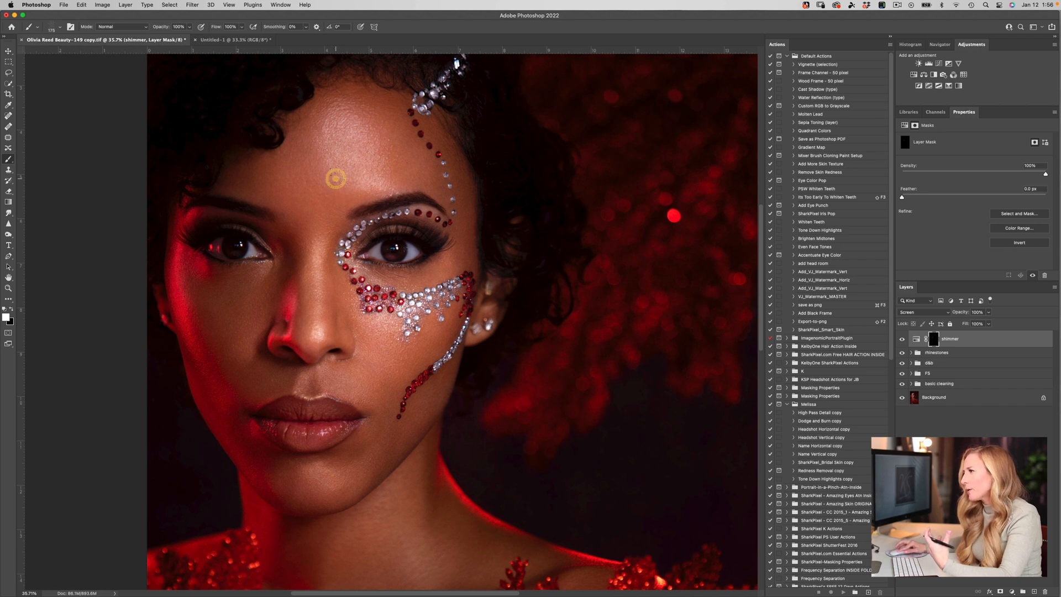
pyautogui.moveTo(333, 168)
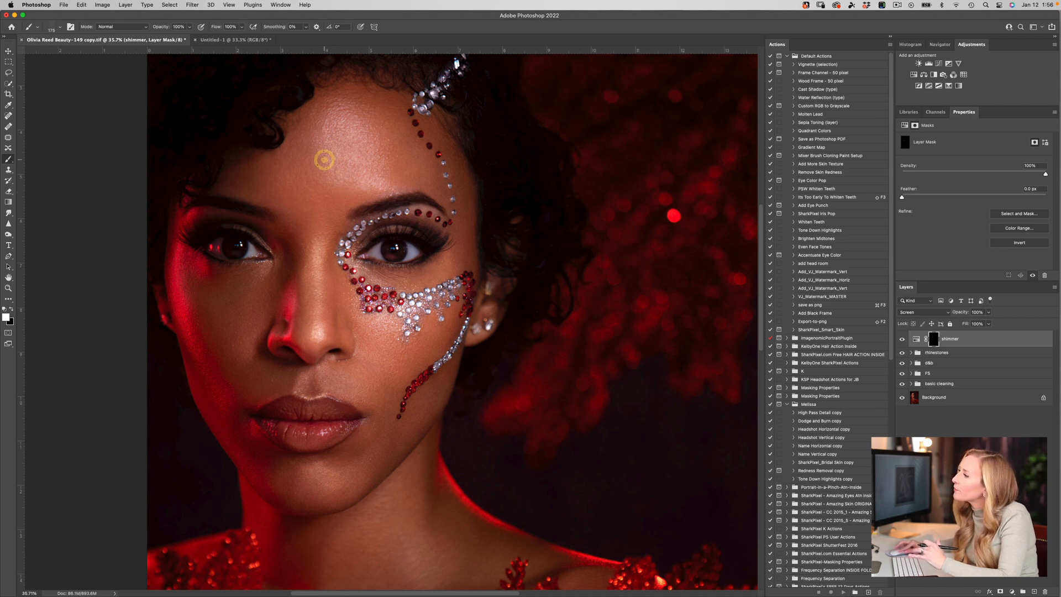
pyautogui.moveTo(702, 339)
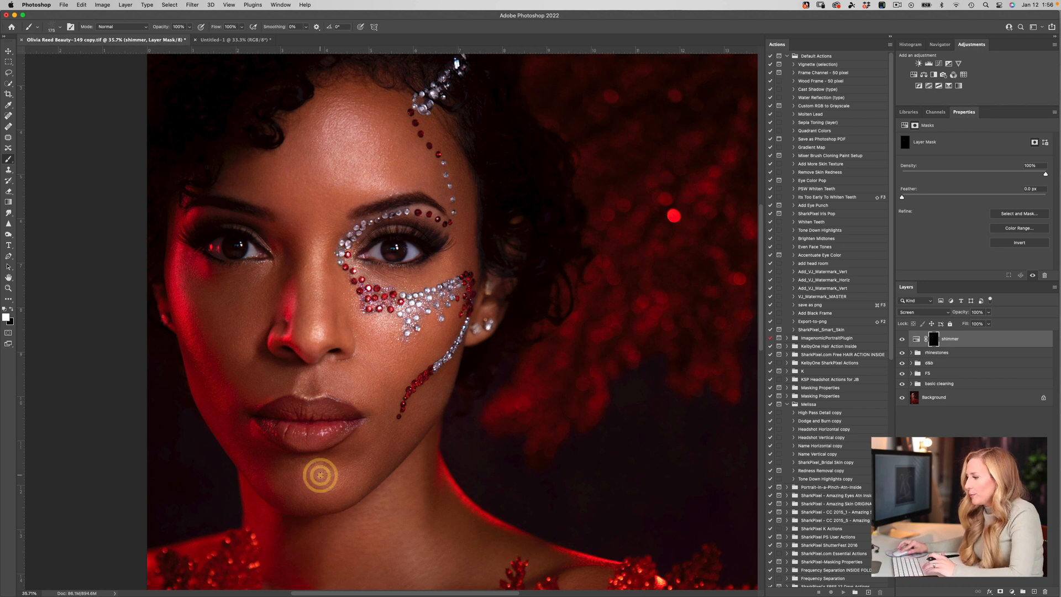
pyautogui.moveTo(309, 473)
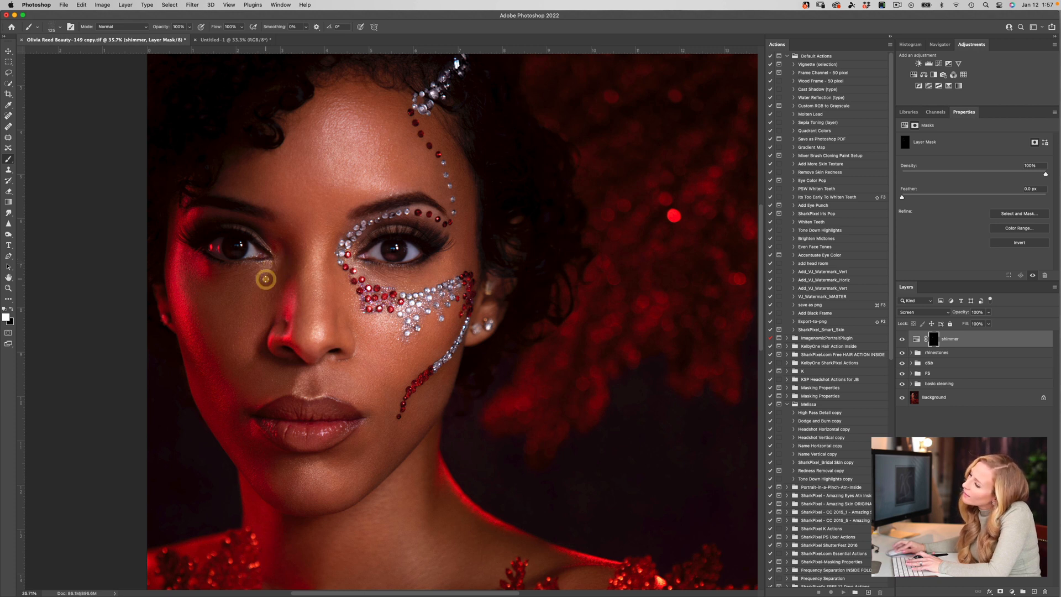
pyautogui.moveTo(707, 298)
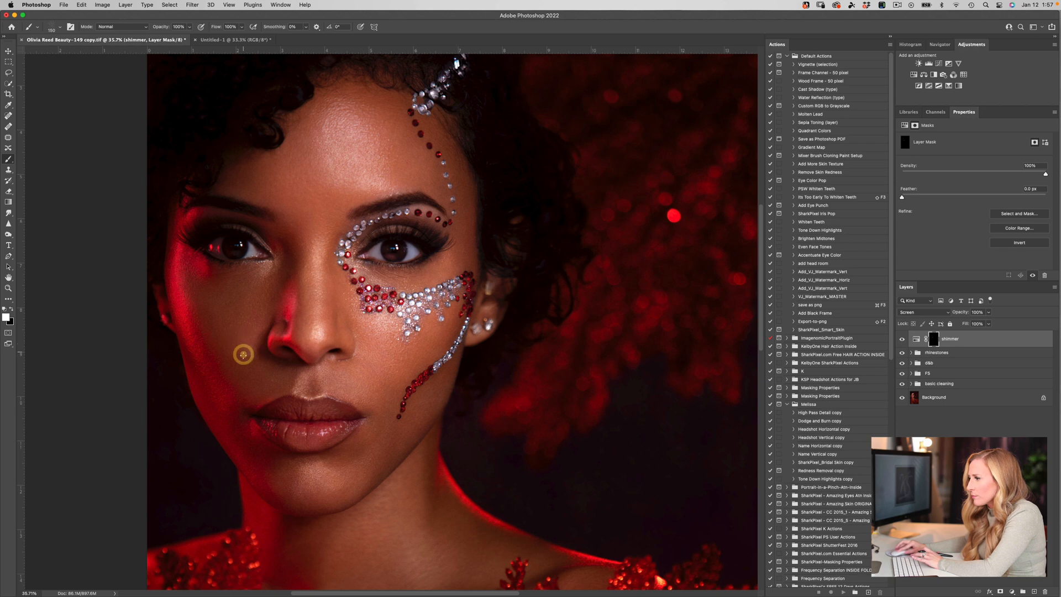
pyautogui.moveTo(767, 437)
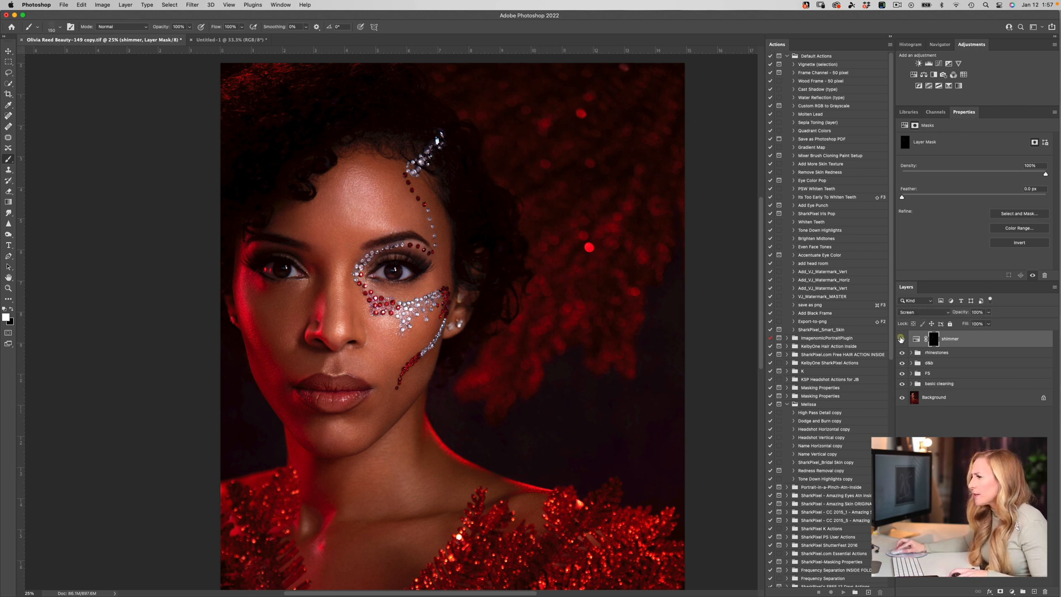
pyautogui.click(902, 338)
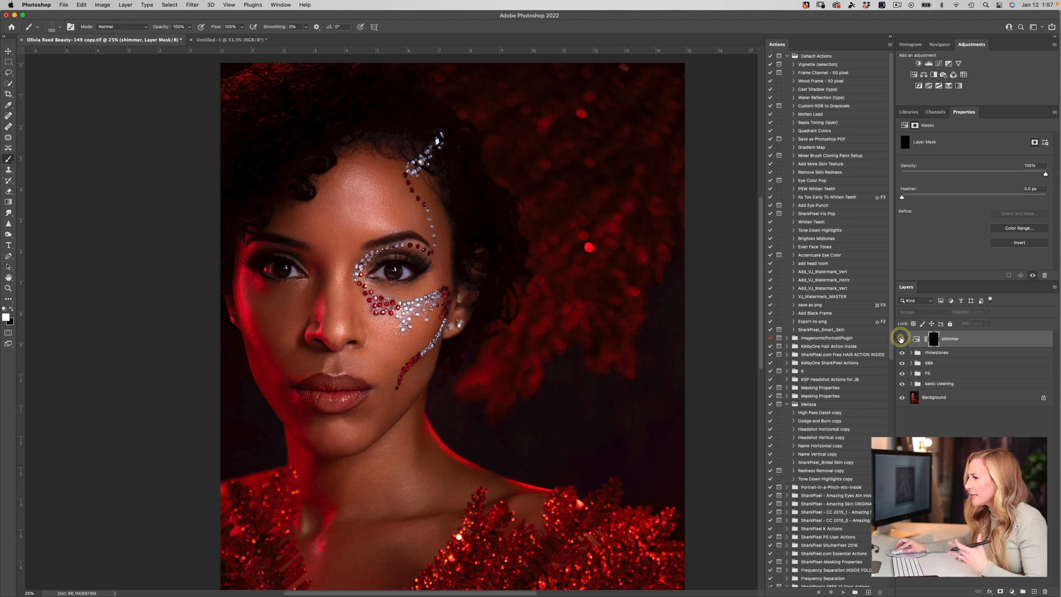
pyautogui.moveTo(902, 339)
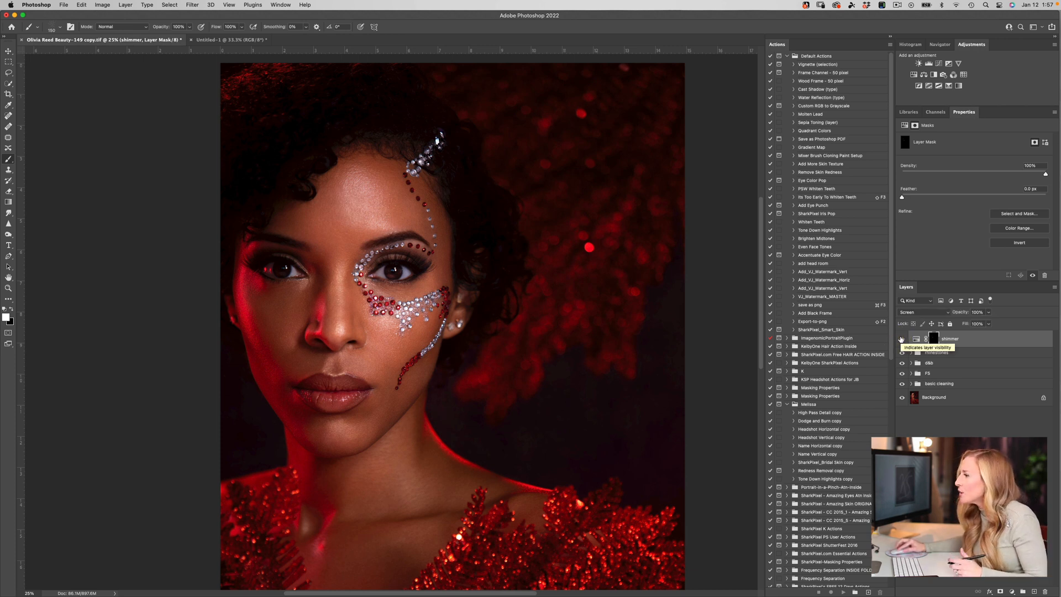
pyautogui.click(902, 338)
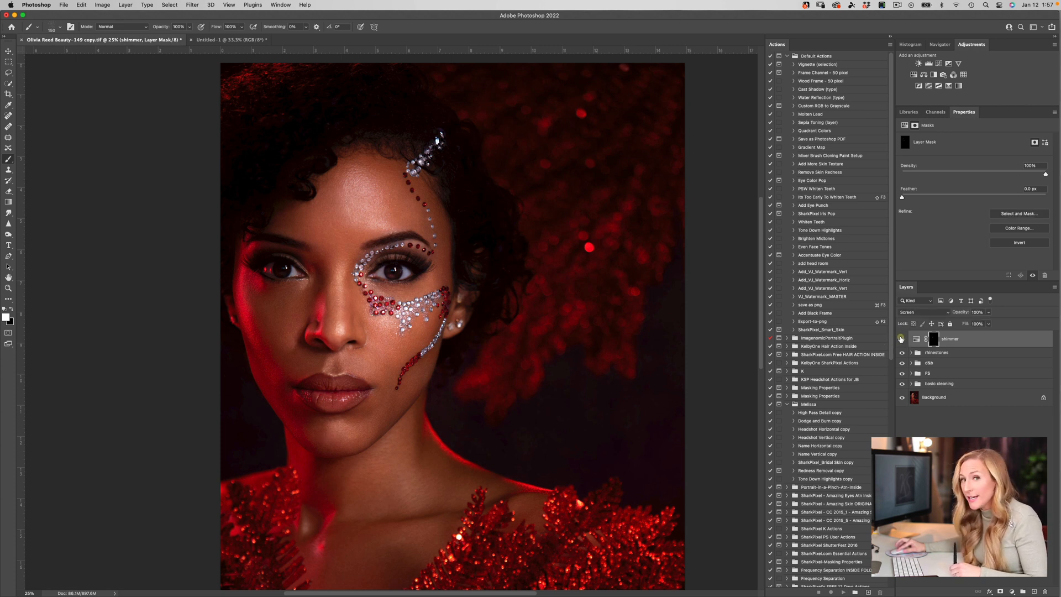
pyautogui.click(901, 339)
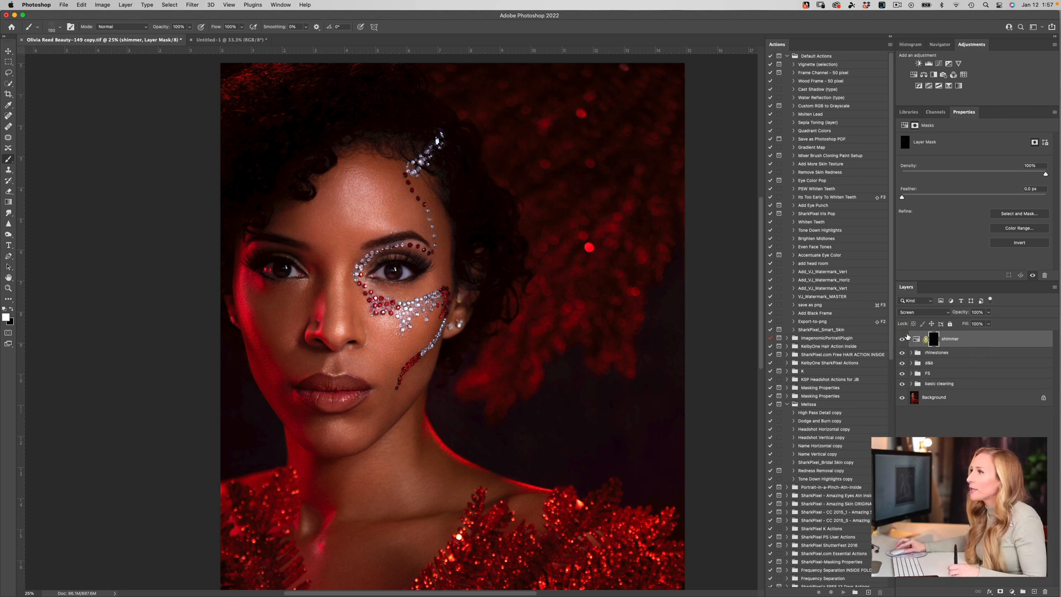
pyautogui.click(70, 26)
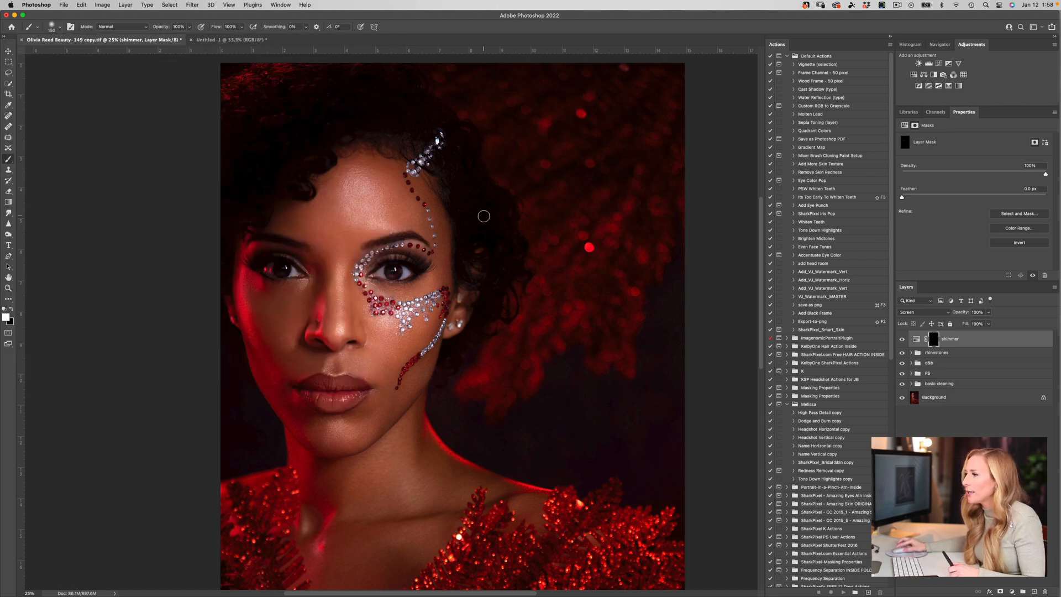
pyautogui.moveTo(410, 351)
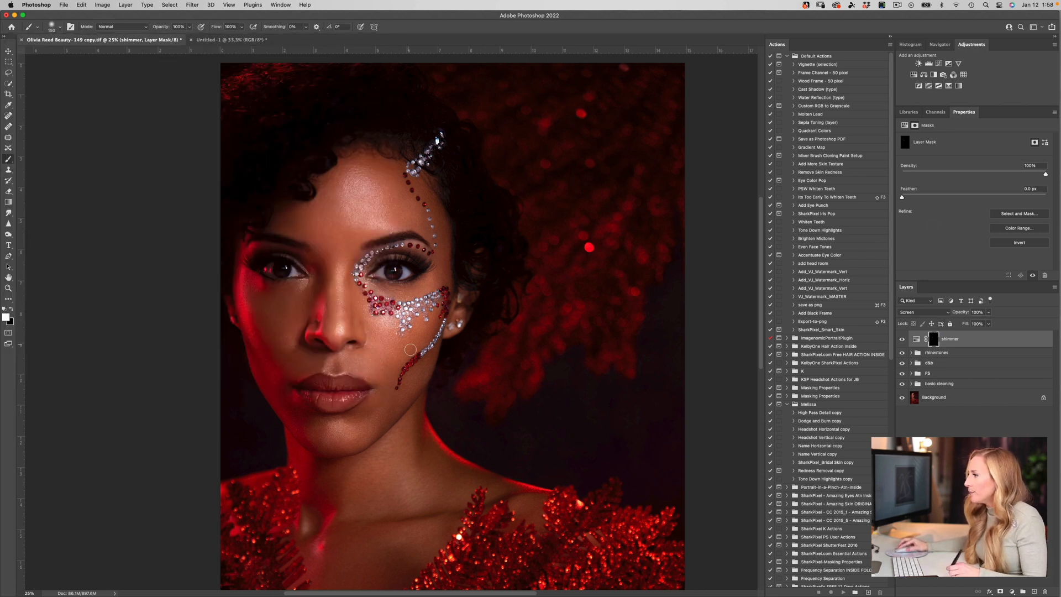
pyautogui.moveTo(498, 276)
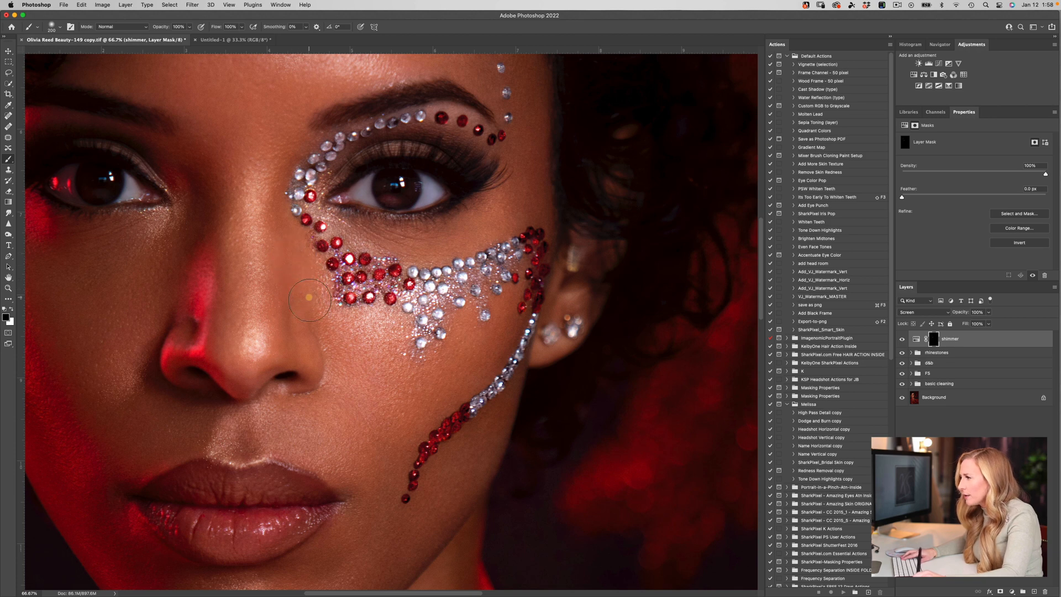
pyautogui.moveTo(437, 379)
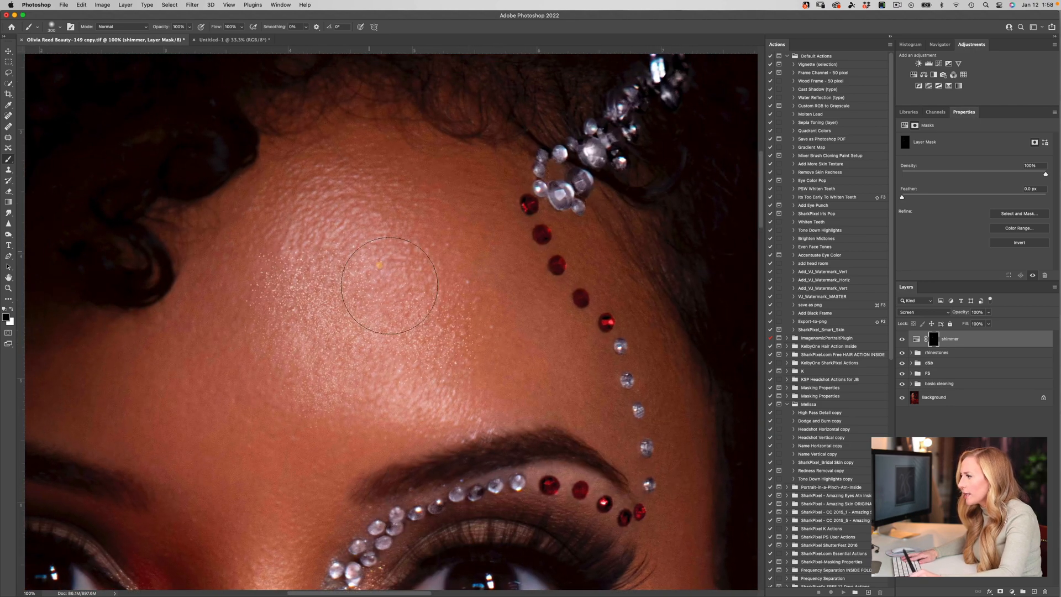
pyautogui.moveTo(350, 469)
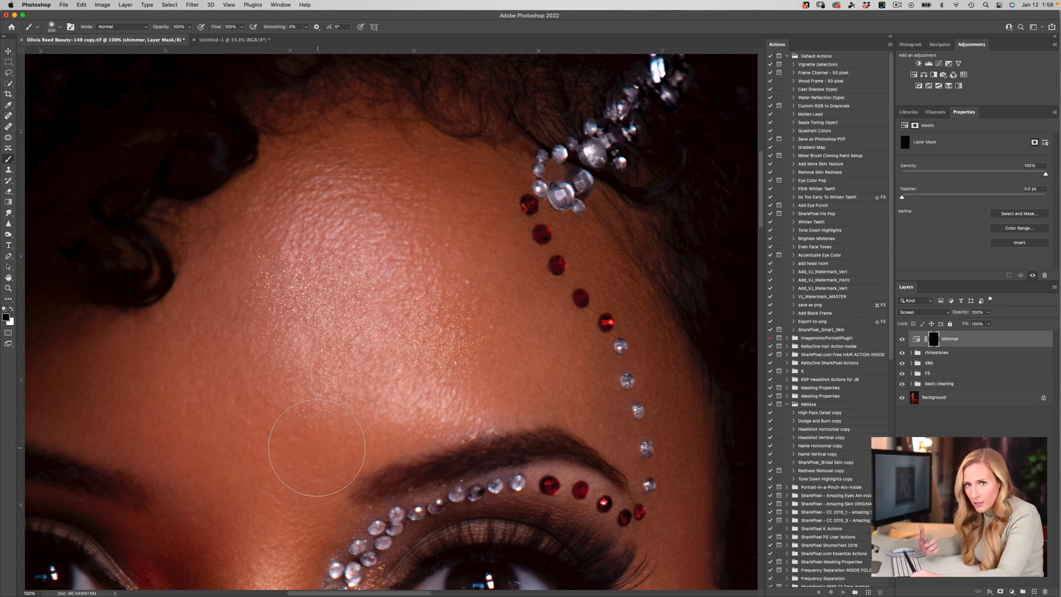
pyautogui.moveTo(329, 454)
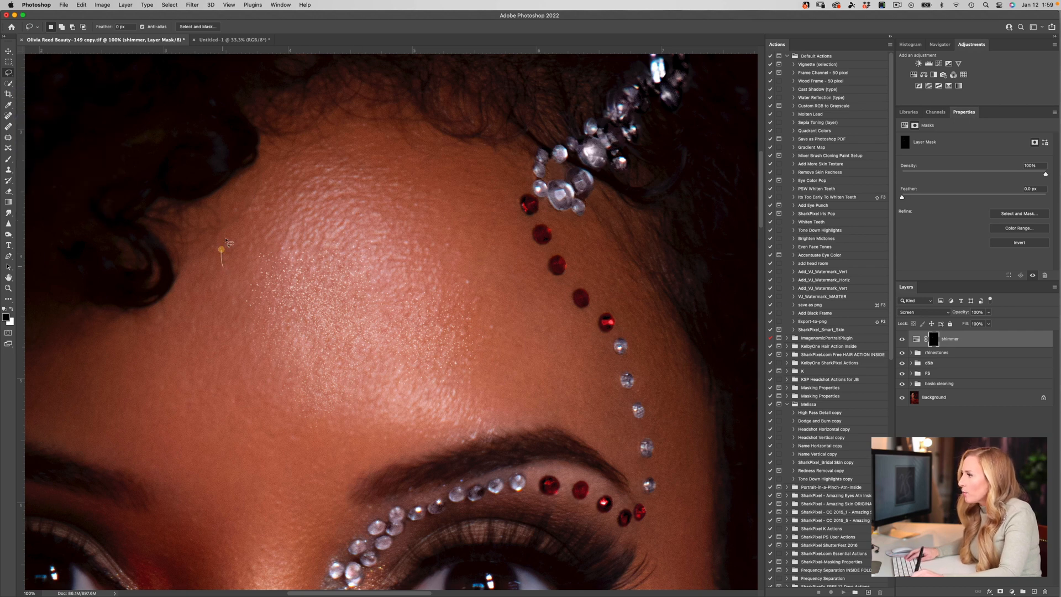
# Lasso the forehead shimmer area and go to the Filter menu for a blur
pyautogui.moveTo(221, 248); pyautogui.dragTo(311, 475)
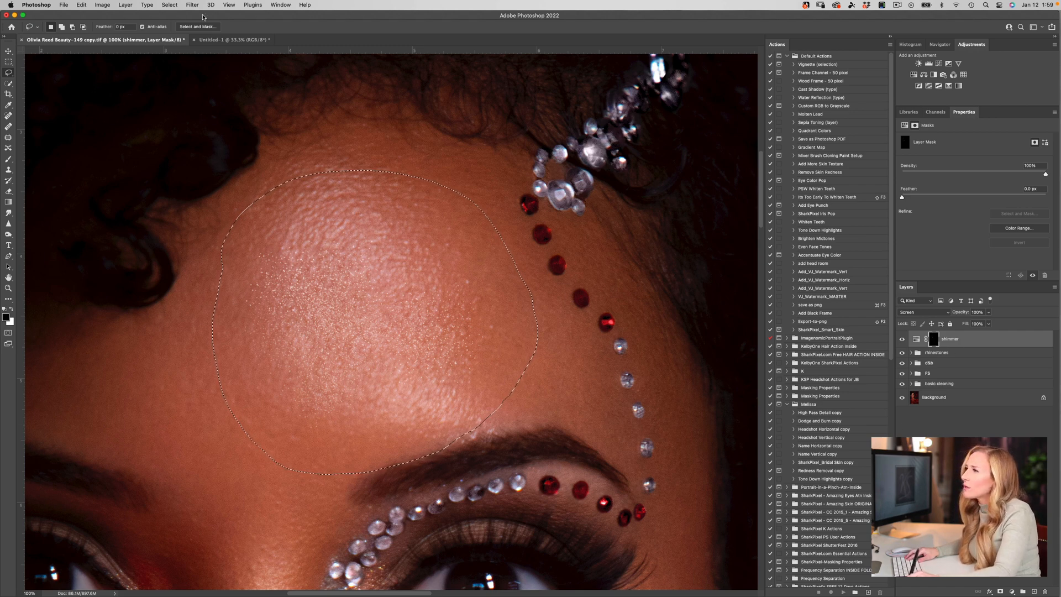
pyautogui.click(191, 4)
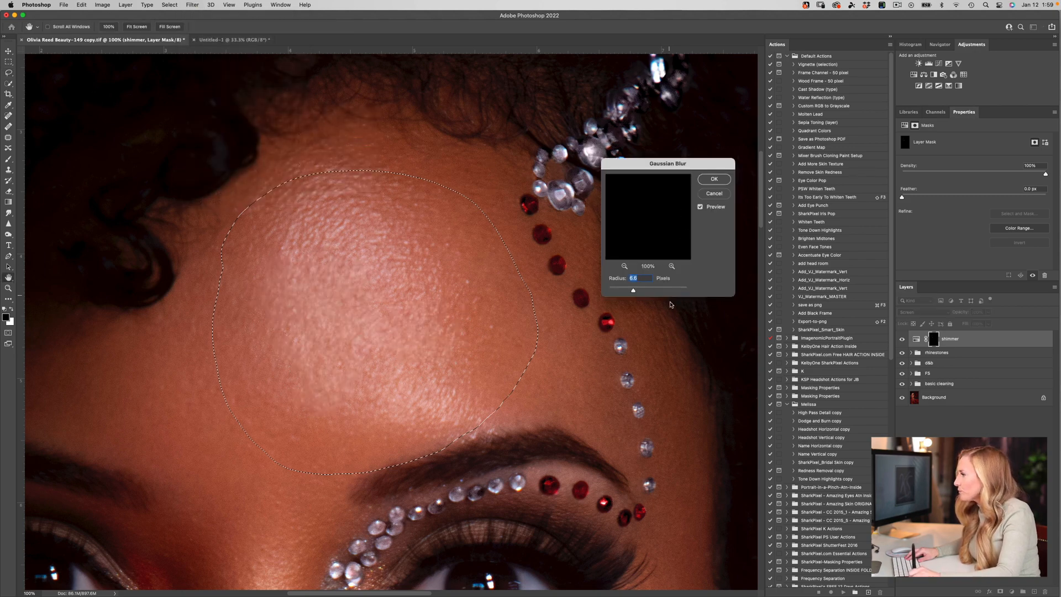
# Apply a 1.5 px Gaussian Blur to the forehead shimmer, comparing with Preview first
pyautogui.moveTo(634, 290); pyautogui.dragTo(629, 289)
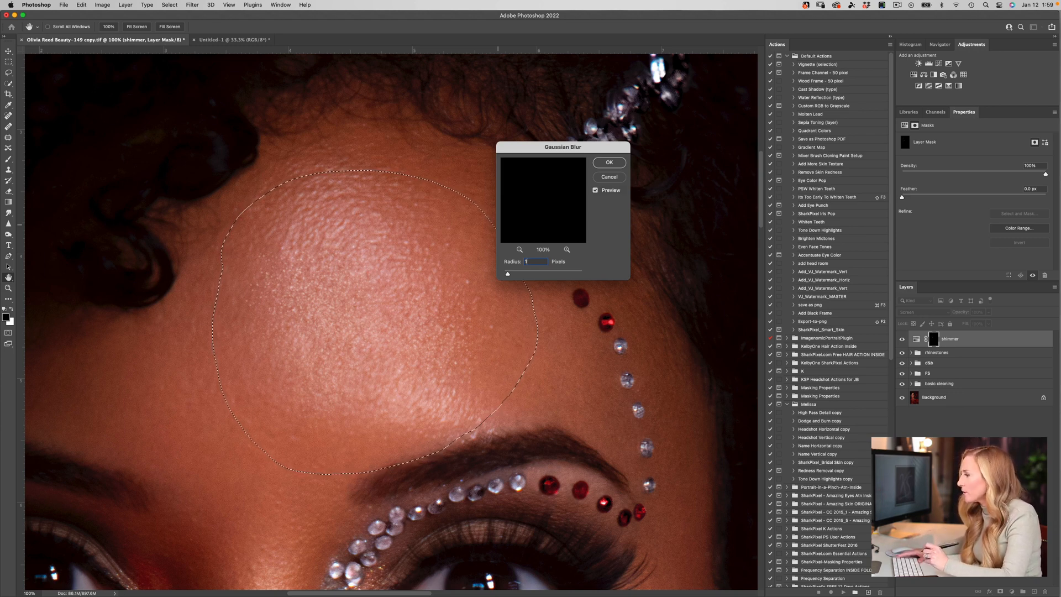
pyautogui.write('1.5')
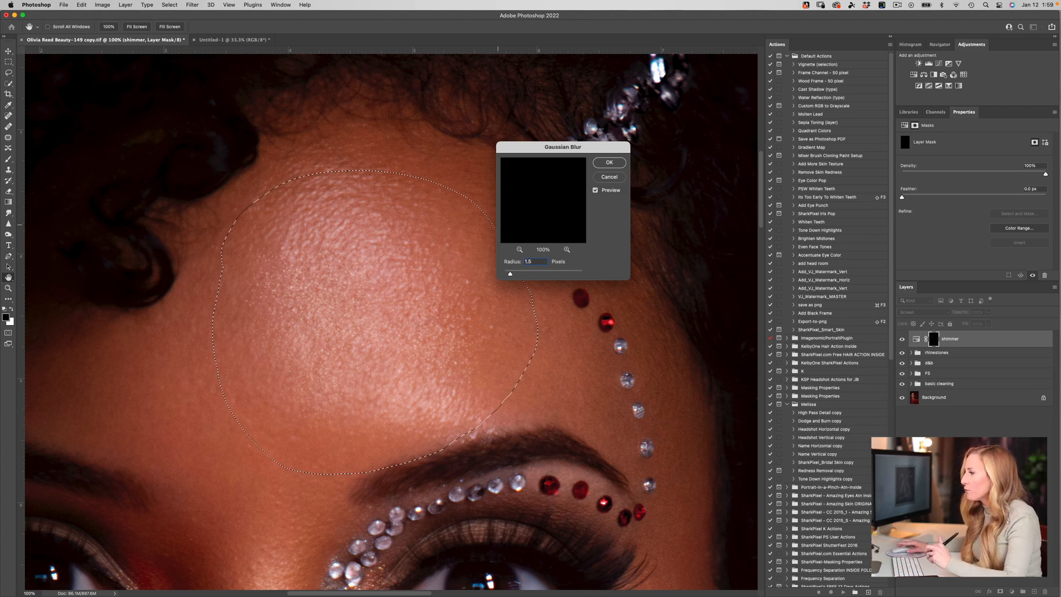
pyautogui.click(596, 190)
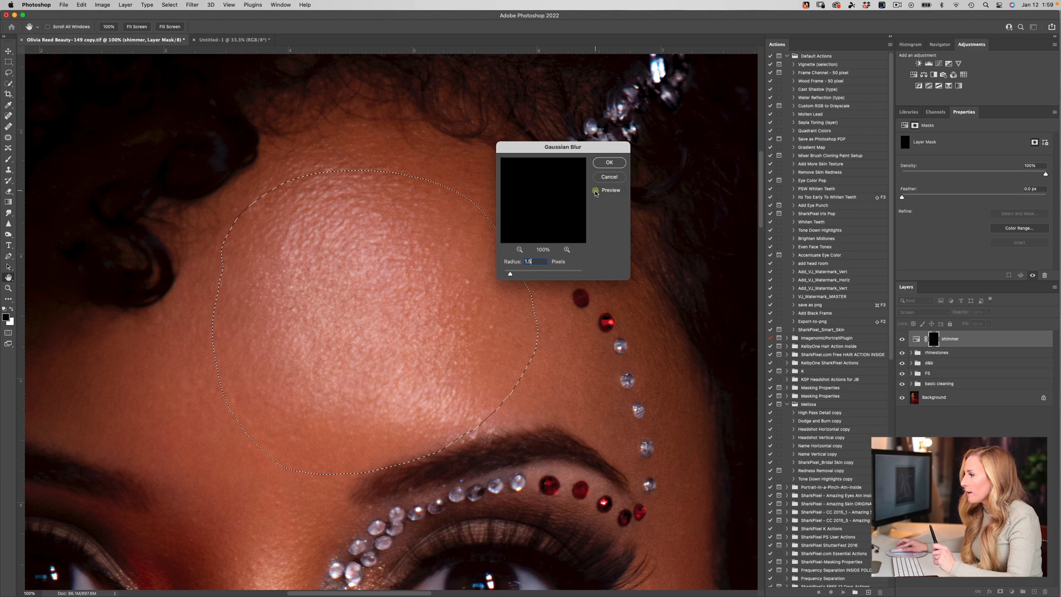
pyautogui.click(596, 190)
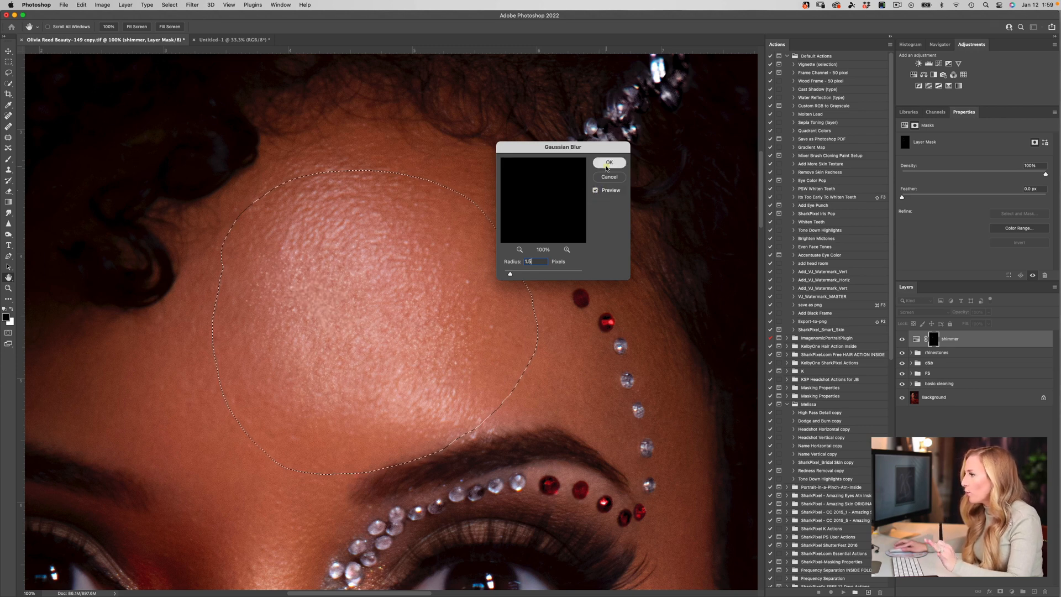
pyautogui.click(608, 162)
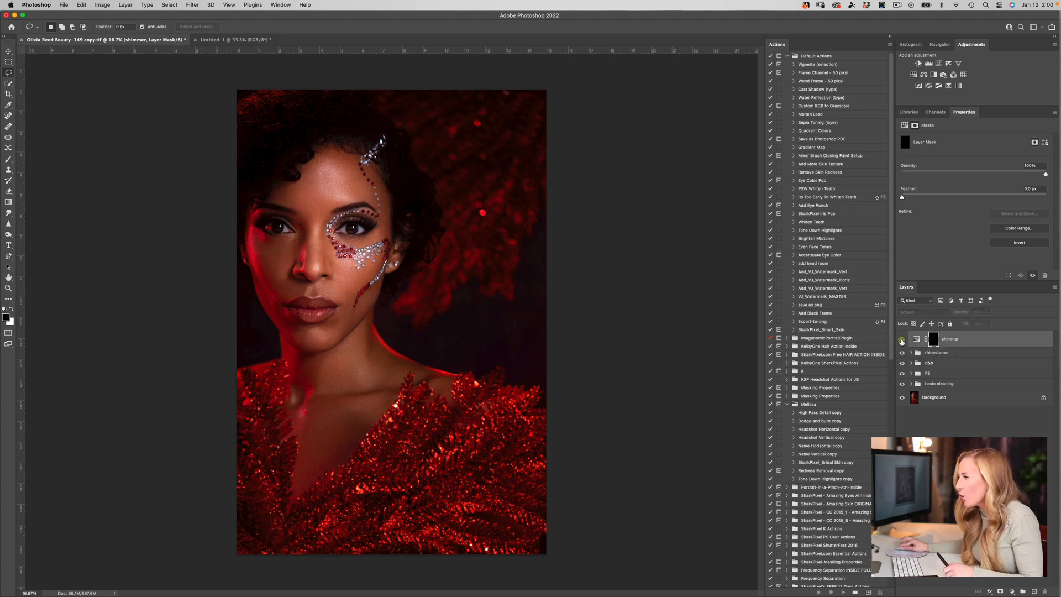
# Toggle the shimmer layer visibility back on after comparing the finished portrait
pyautogui.click(950, 338)
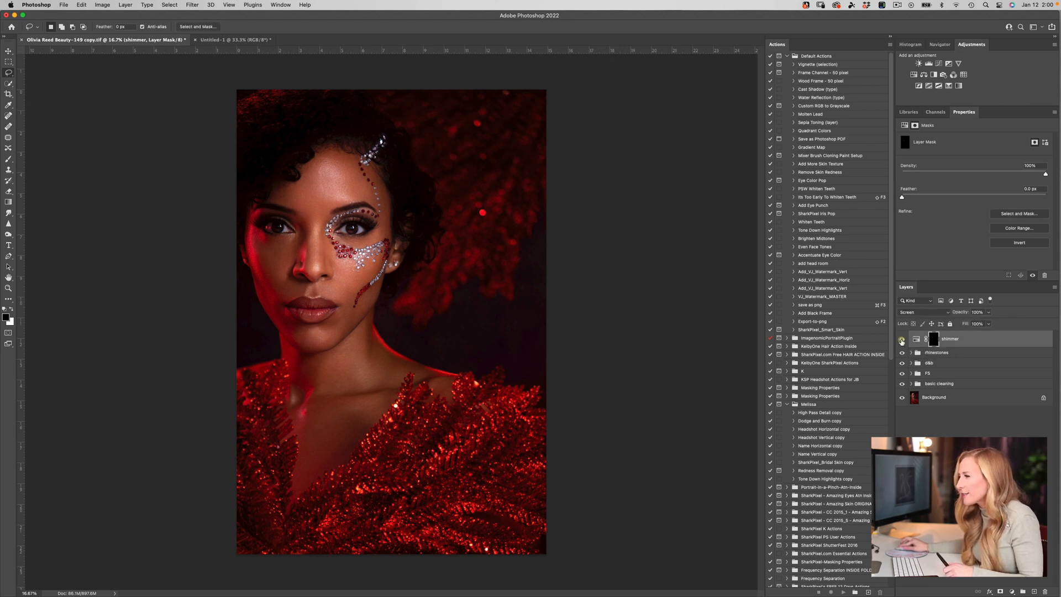